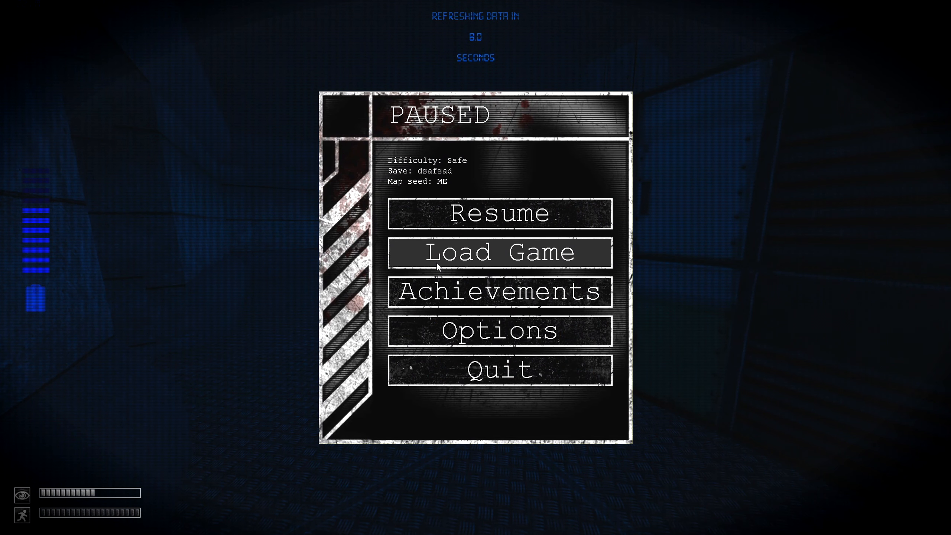
Resume the paused game and bring up the inventory of ten carried items.
{"action": "left_click", "coordinate": [500, 214]}
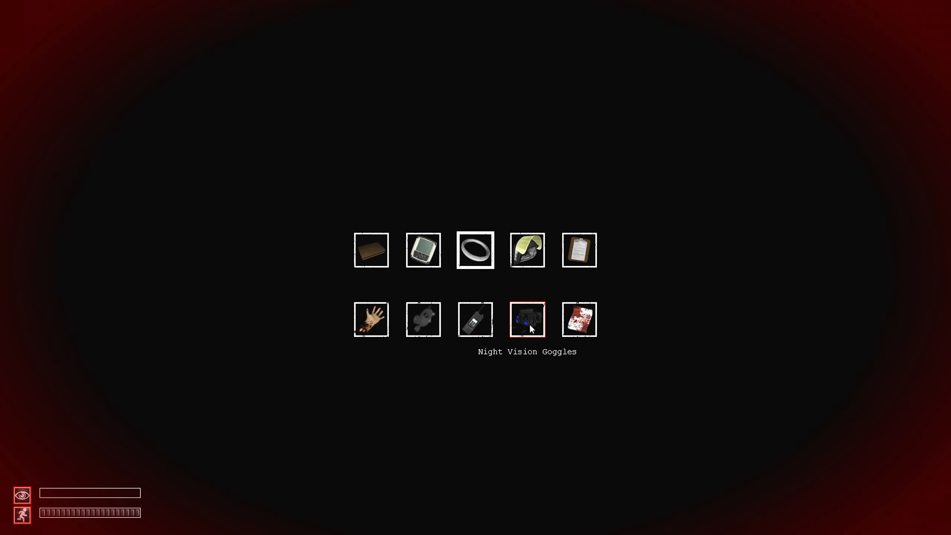
Take off the Night Vision Goggles before crossing the dark room to the SCP-914 door.
{"action": "left_click", "coordinate": [527, 318]}
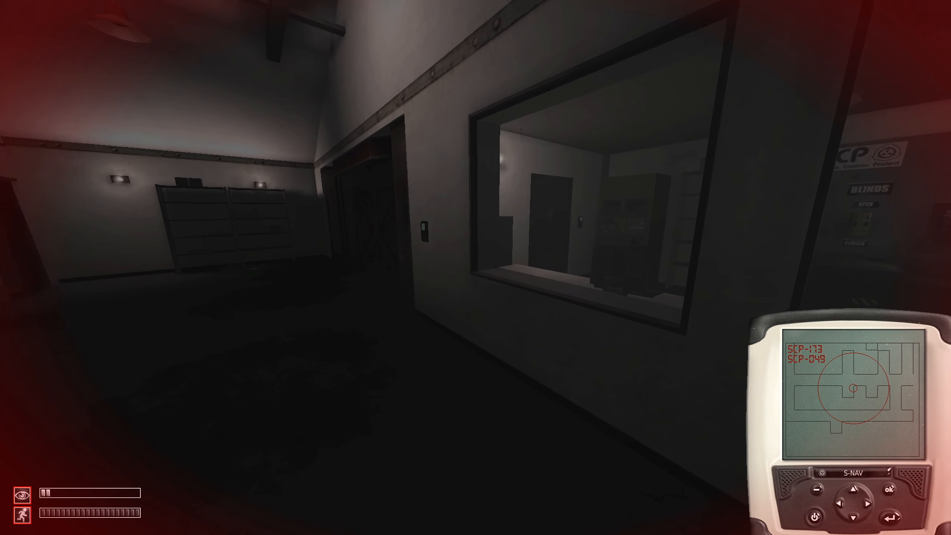
{"action": "mouse_move", "coordinate": [475, 267]}
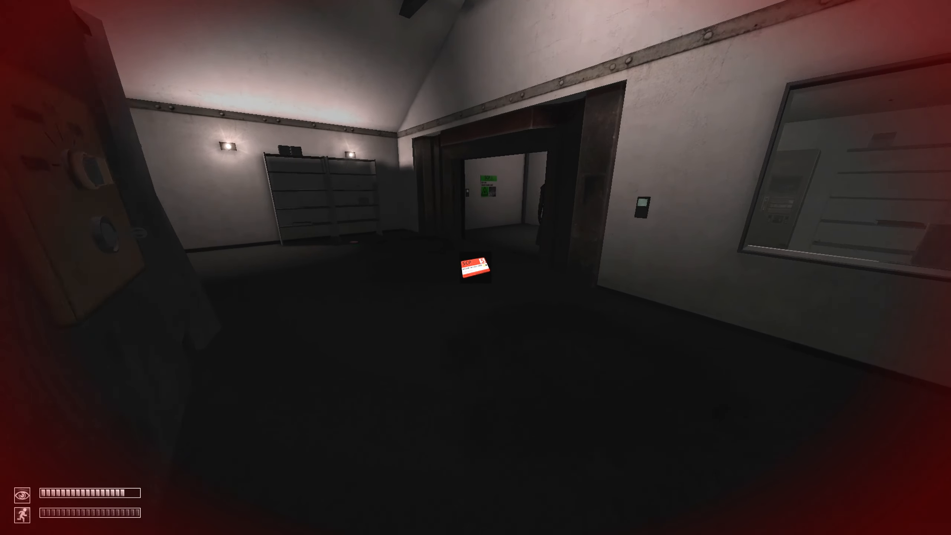
{"action": "mouse_move", "coordinate": [476, 267]}
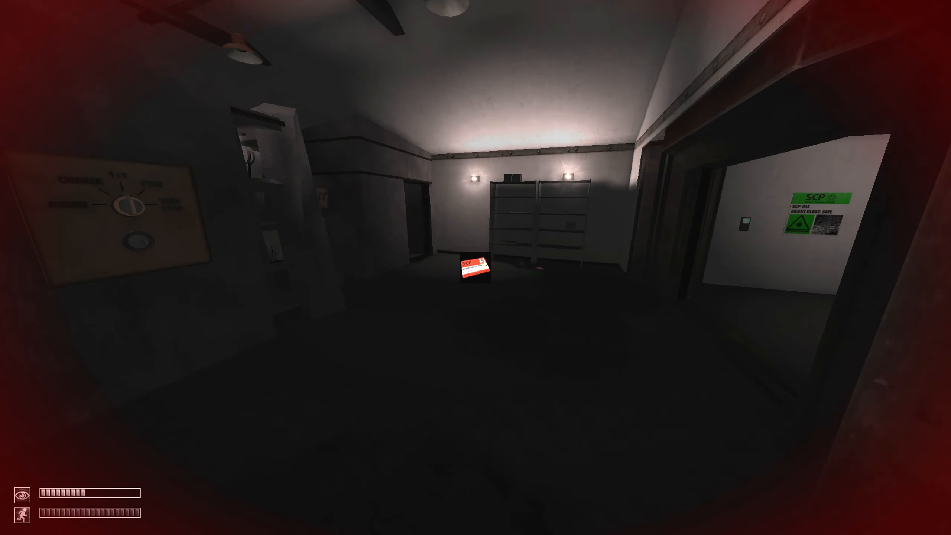
{"action": "mouse_move", "coordinate": [475, 268]}
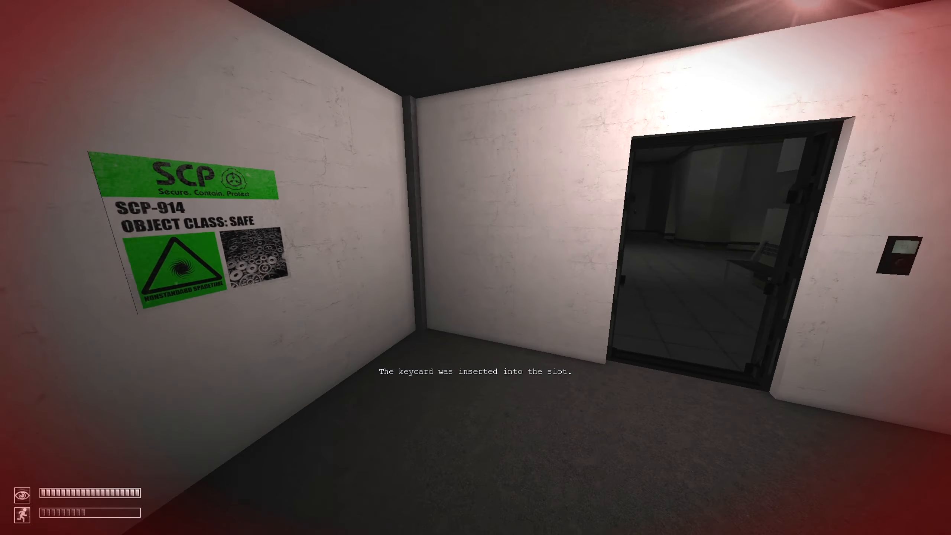
{"action": "mouse_move", "coordinate": [475, 268]}
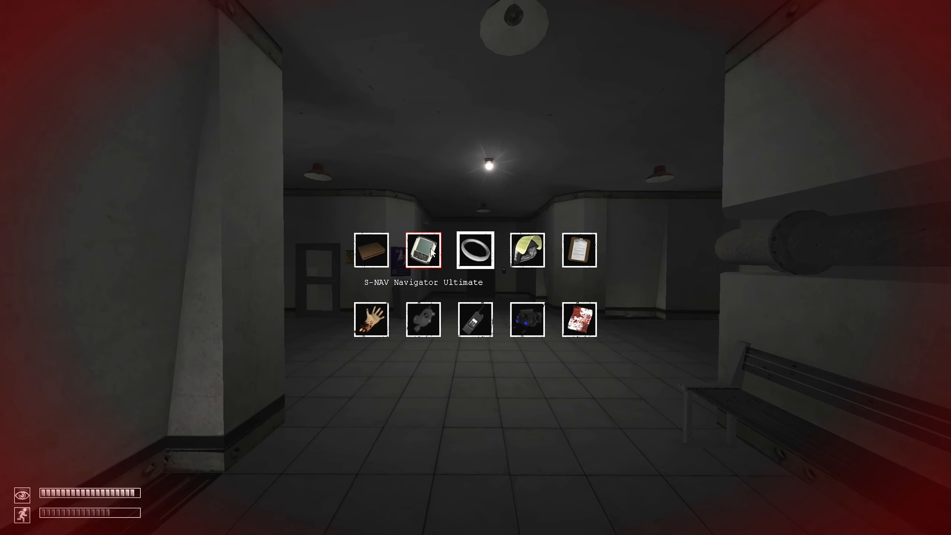
Bring out the S-NAV map and walk the dark corridor through the end doorway.
{"action": "left_click", "coordinate": [422, 250]}
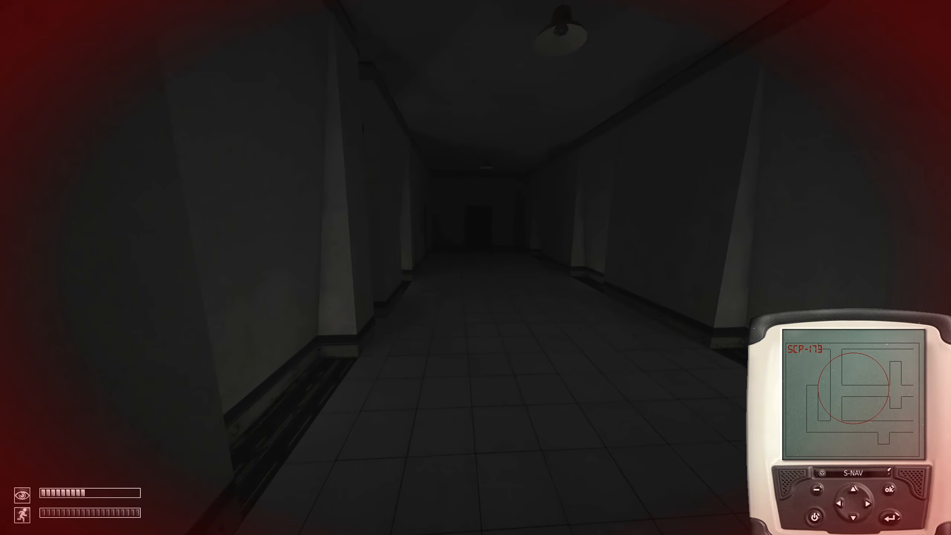
{"action": "key", "text": "w"}
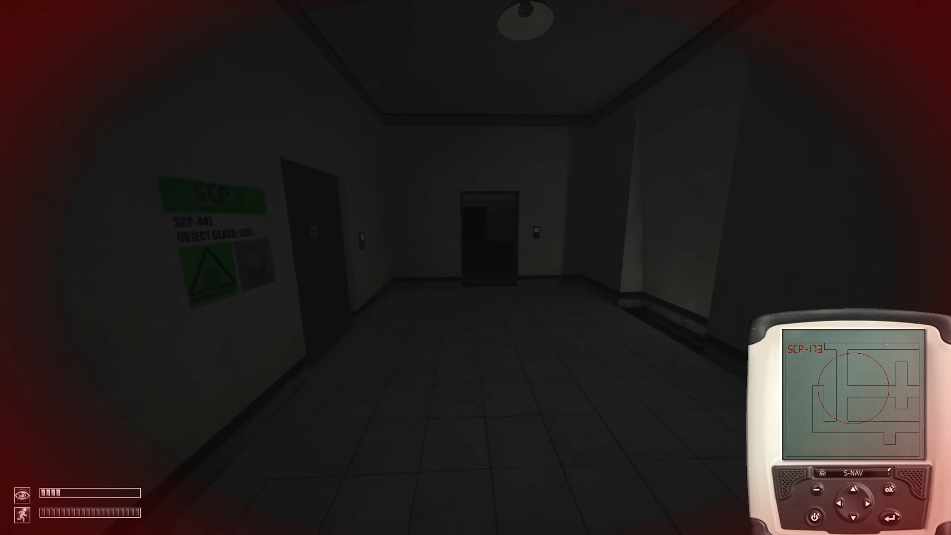
{"action": "key", "text": "w"}
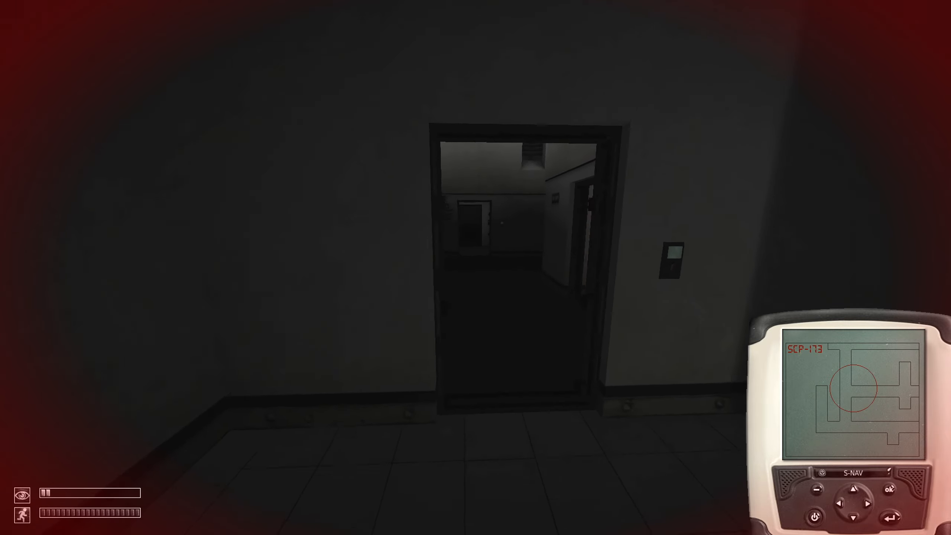
{"action": "key", "text": "w"}
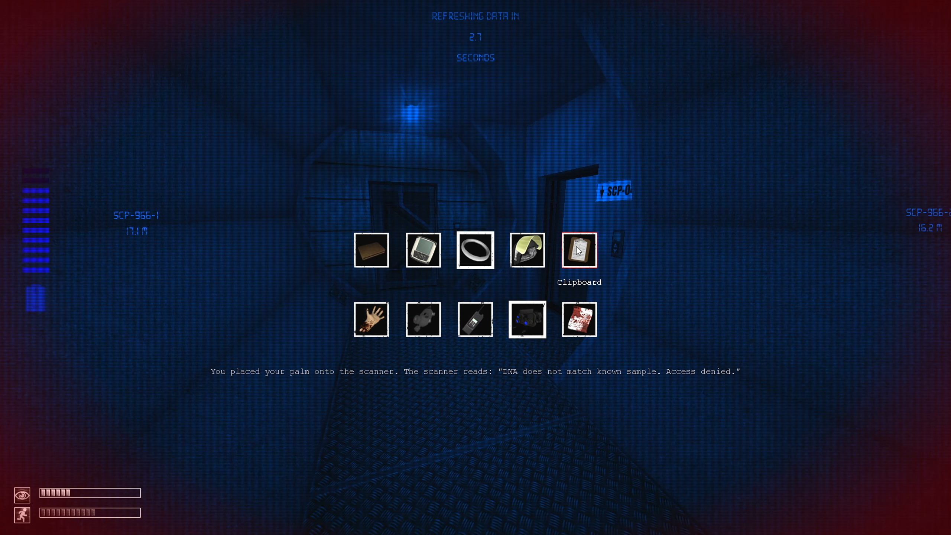
{"action": "mouse_move", "coordinate": [381, 197]}
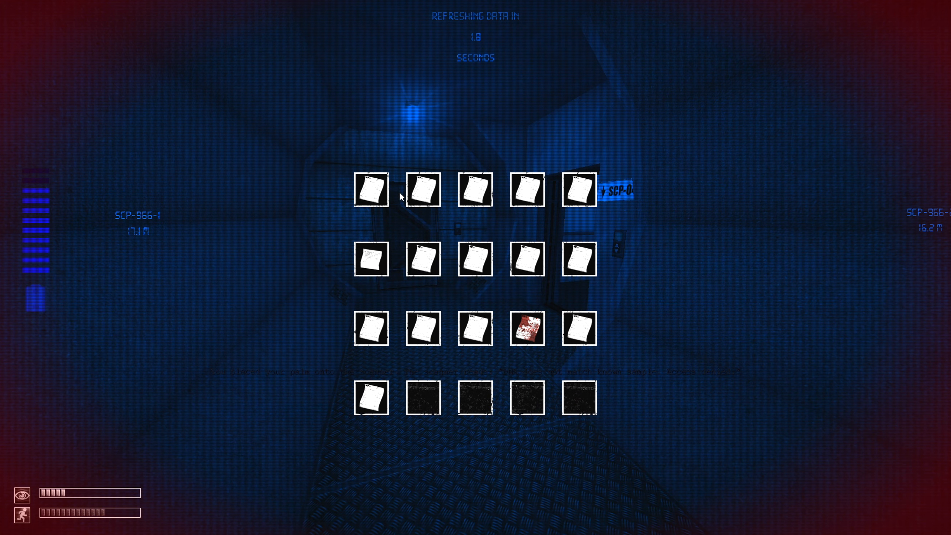
{"action": "mouse_move", "coordinate": [626, 208]}
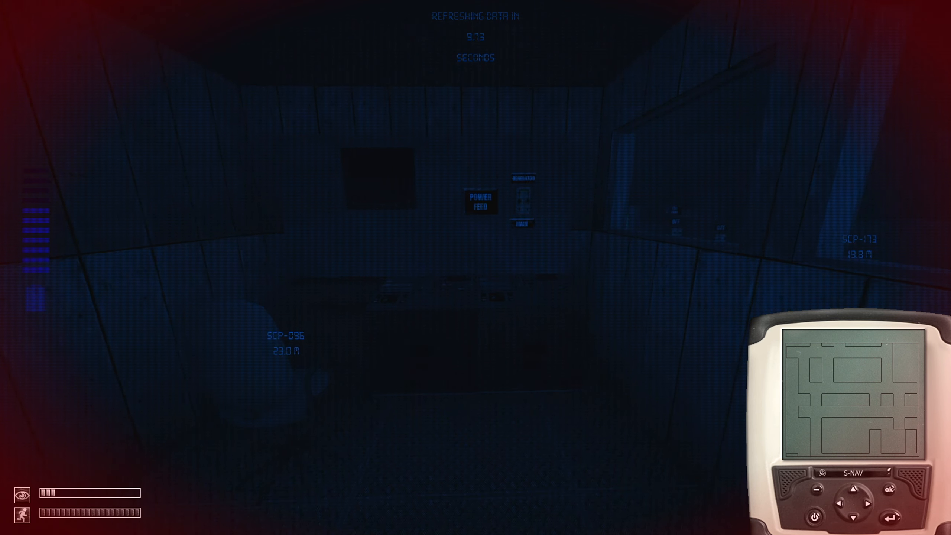
Close the inventory and move on from the observation room toward the lift.
{"action": "key", "text": "tab"}
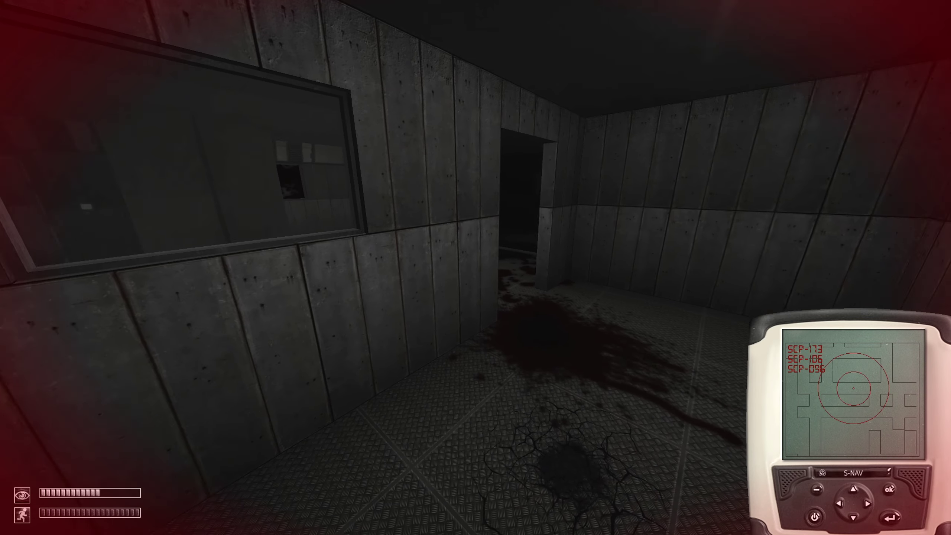
{"action": "mouse_move", "coordinate": [475, 267]}
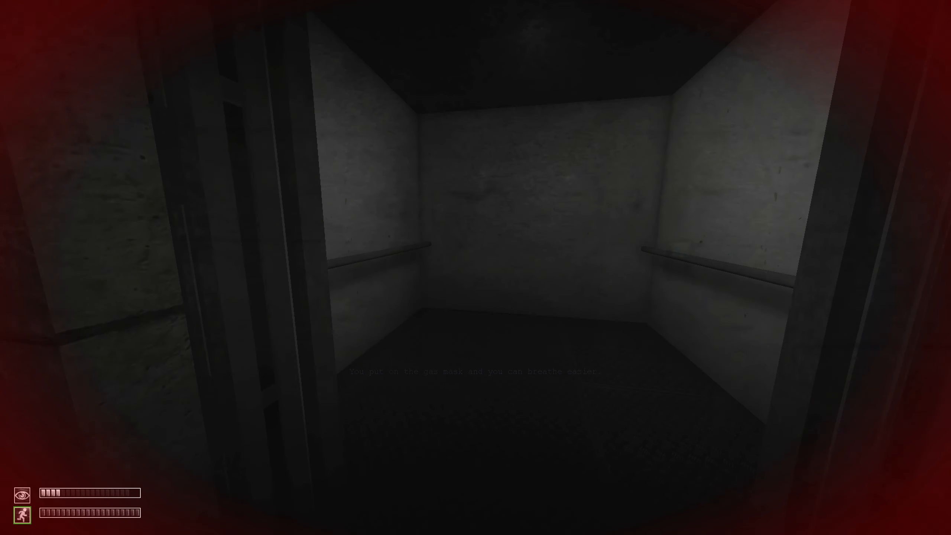
{"action": "mouse_move", "coordinate": [475, 268]}
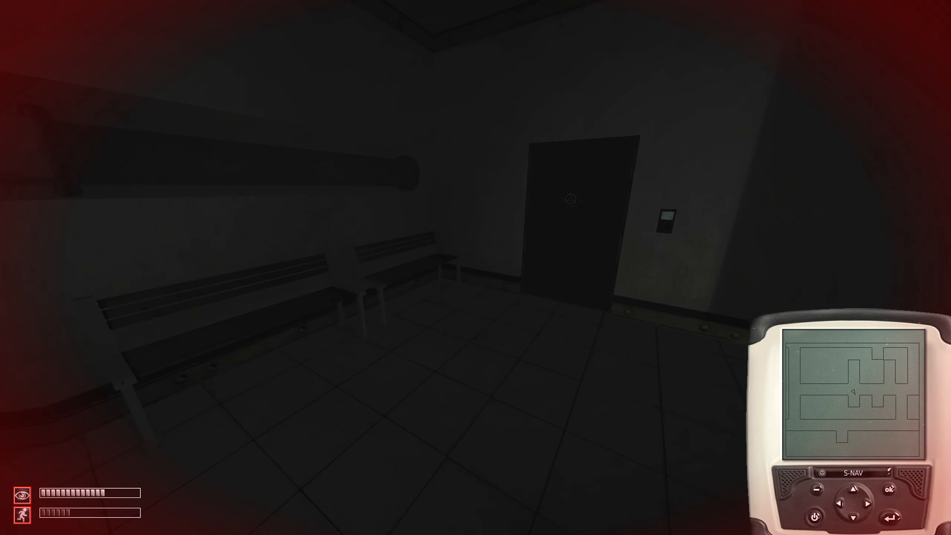
{"action": "mouse_move", "coordinate": [475, 267]}
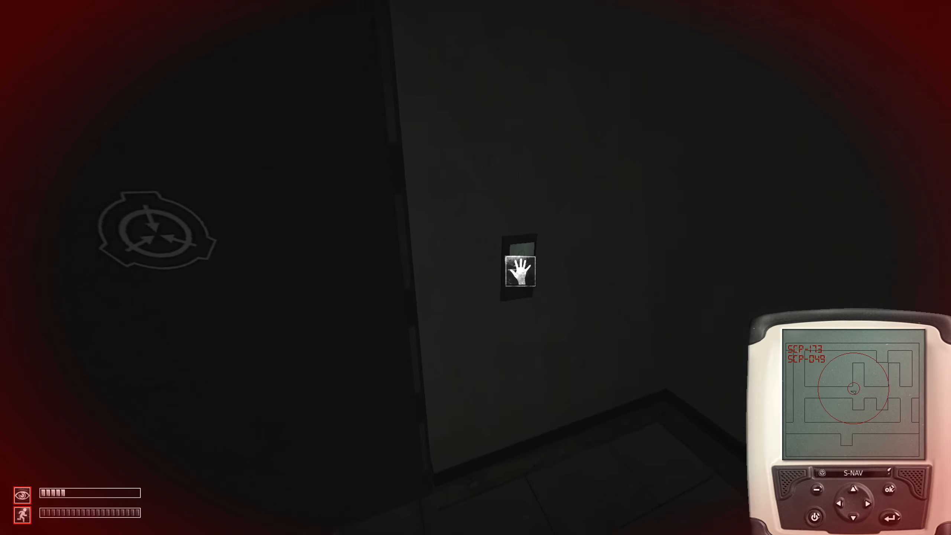
Turn from the palm scanner and walk the long corridor into the white hallway.
{"action": "key", "text": "w"}
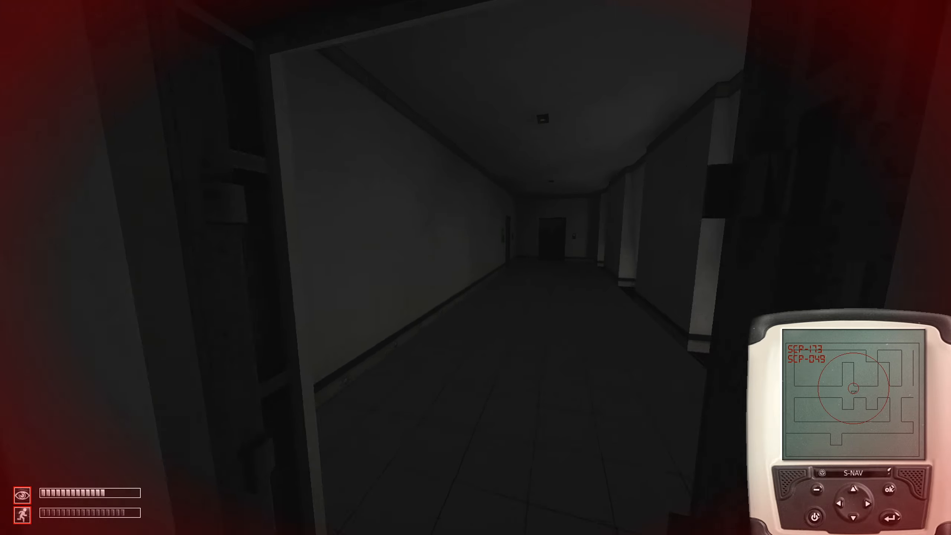
{"action": "key", "text": "w"}
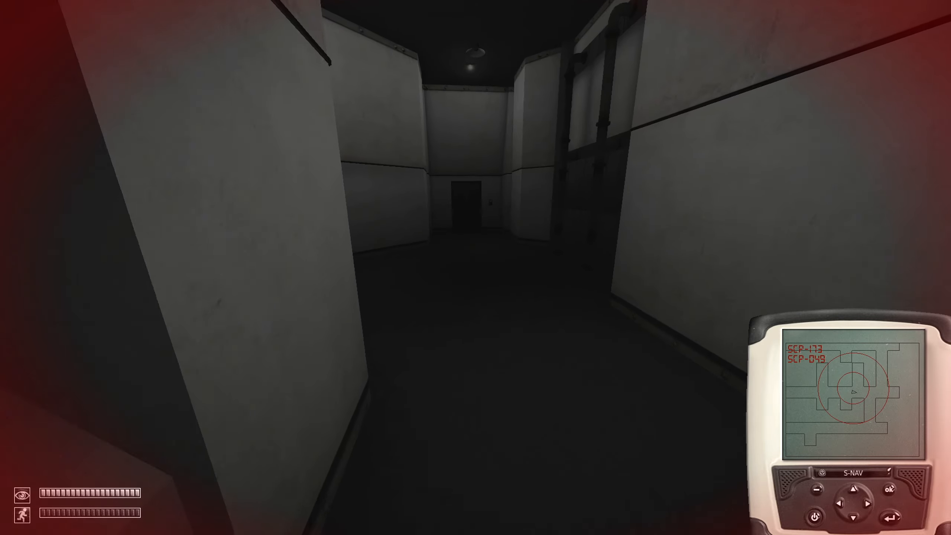
{"action": "mouse_move", "coordinate": [475, 268]}
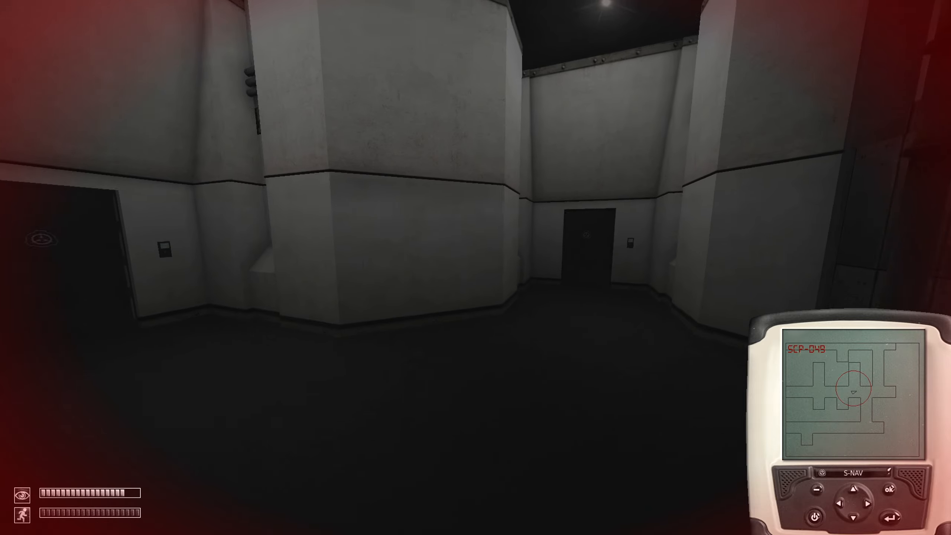
{"action": "mouse_move", "coordinate": [475, 268]}
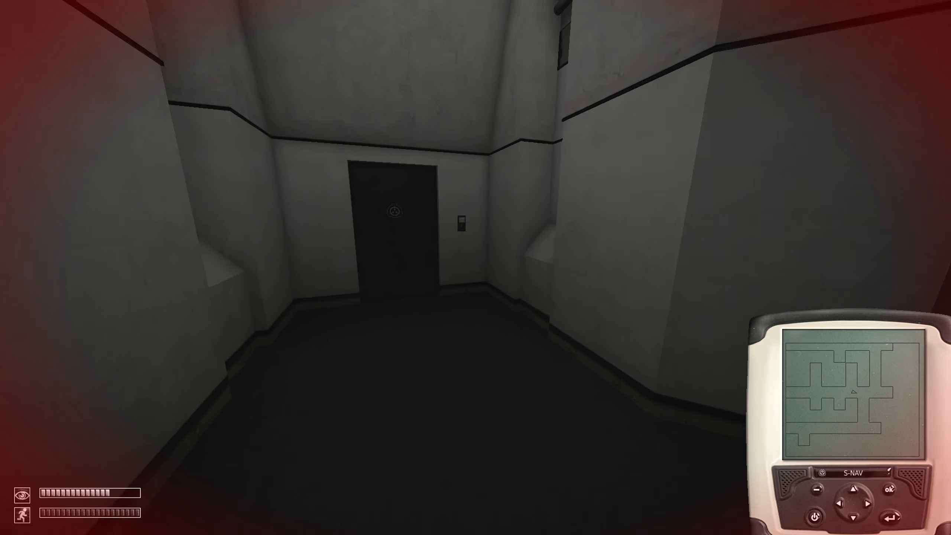
{"action": "mouse_move", "coordinate": [476, 267]}
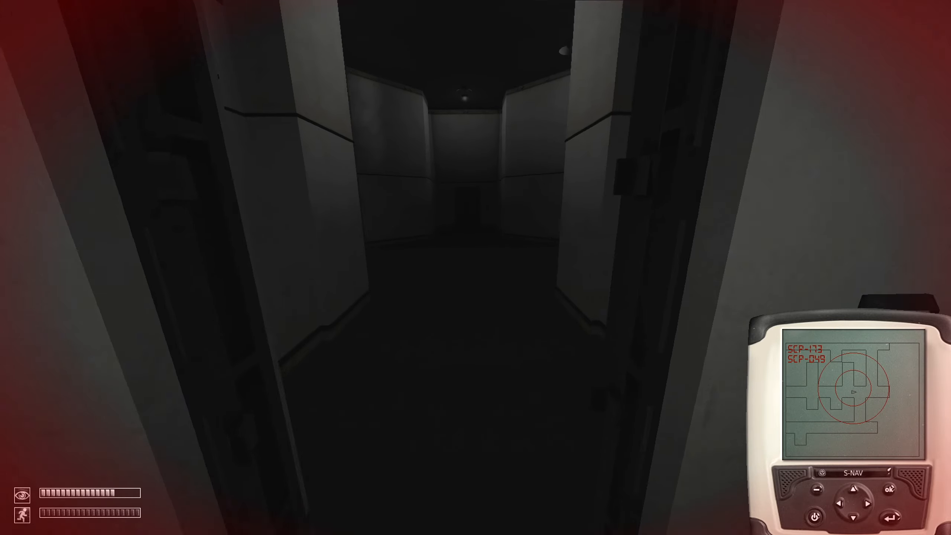
{"action": "key", "text": "w"}
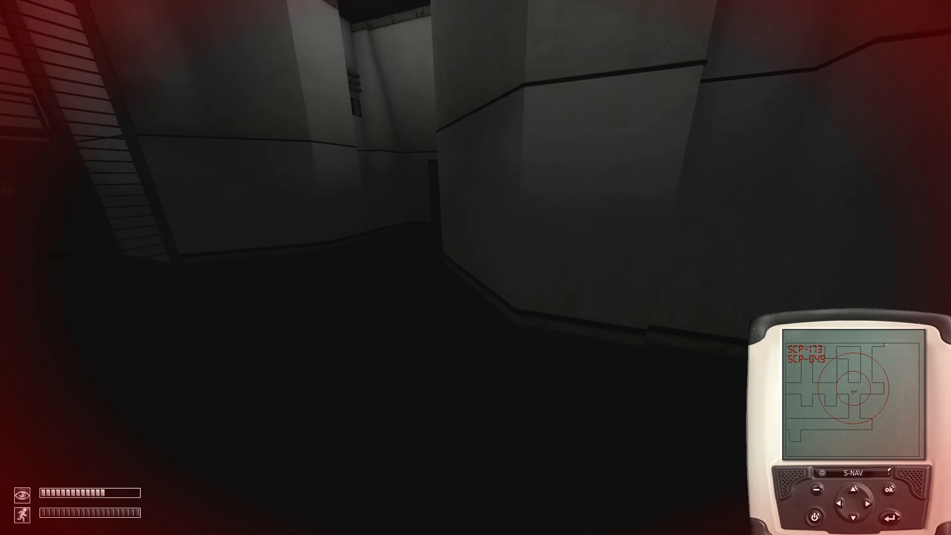
{"action": "mouse_move", "coordinate": [476, 267]}
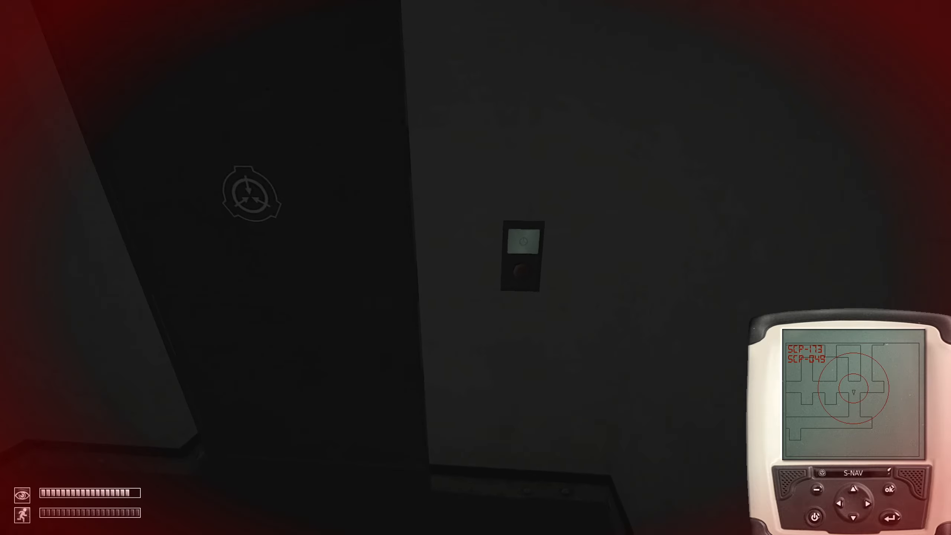
{"action": "mouse_move", "coordinate": [475, 268]}
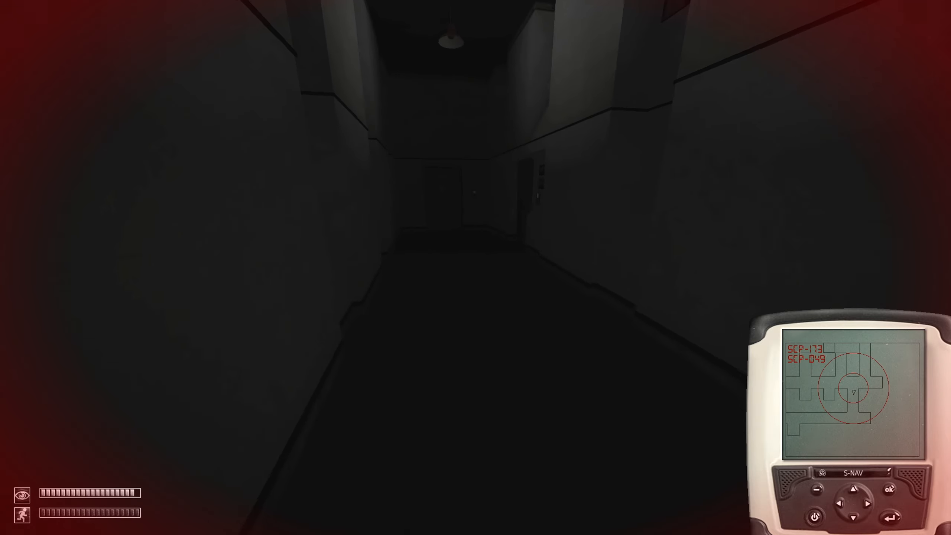
Walk the dark hallway past the blood stain and Light Testing Chamber 2B door.
{"action": "key", "text": "w"}
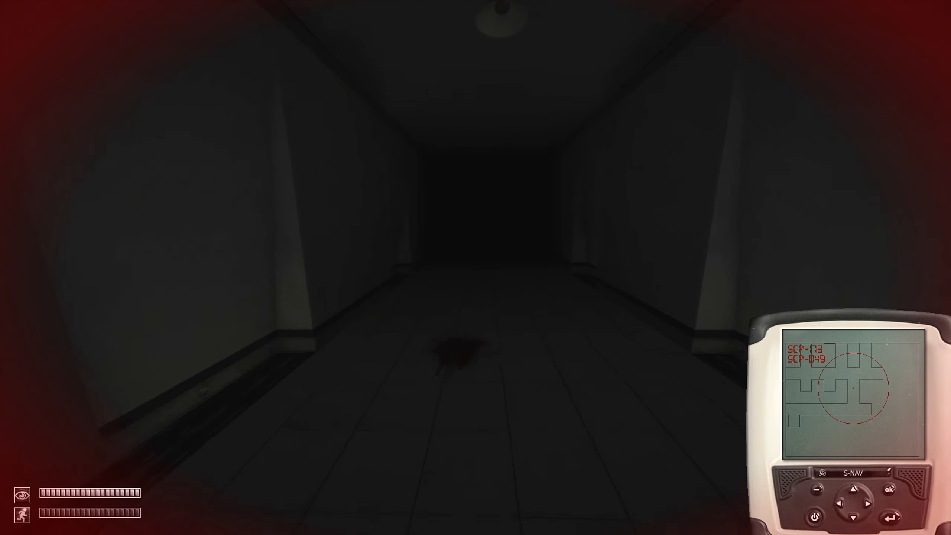
{"action": "key", "text": "w"}
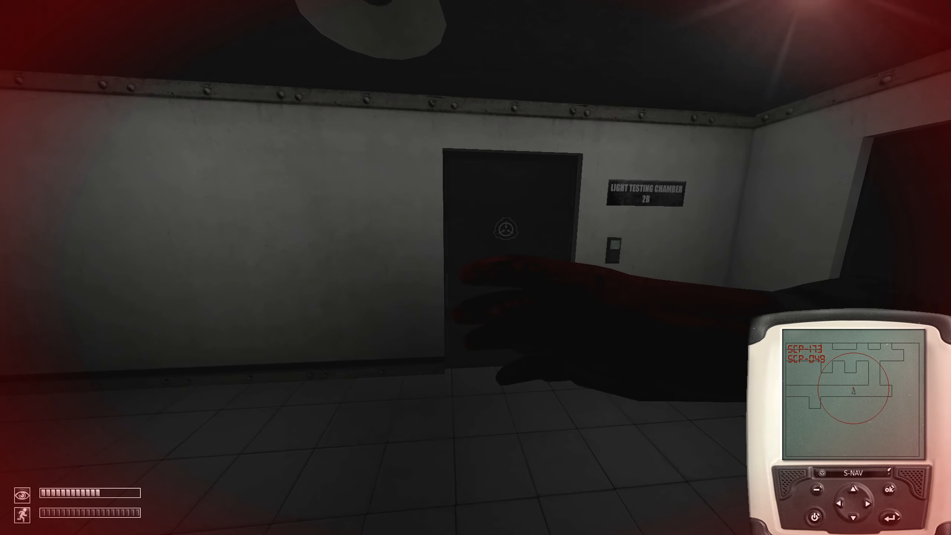
{"action": "key", "text": "w"}
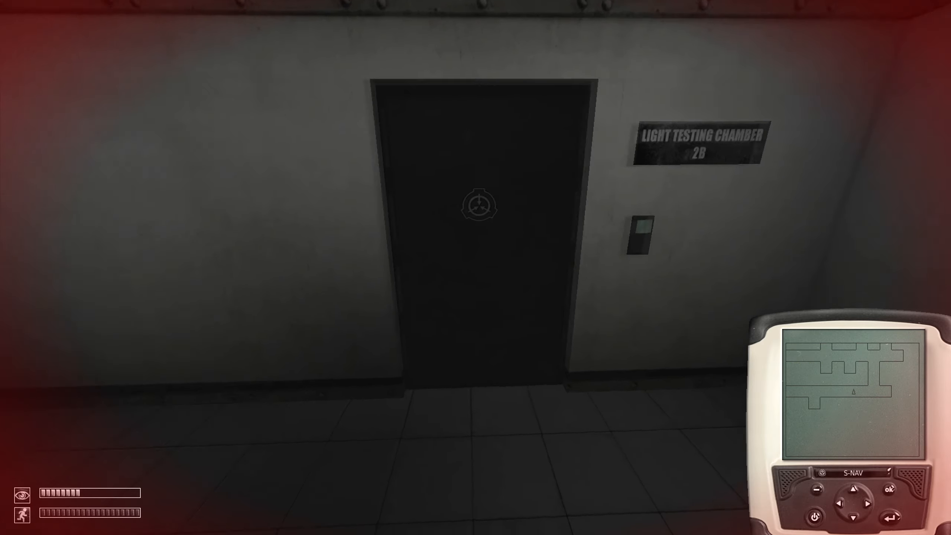
{"action": "key", "text": "w"}
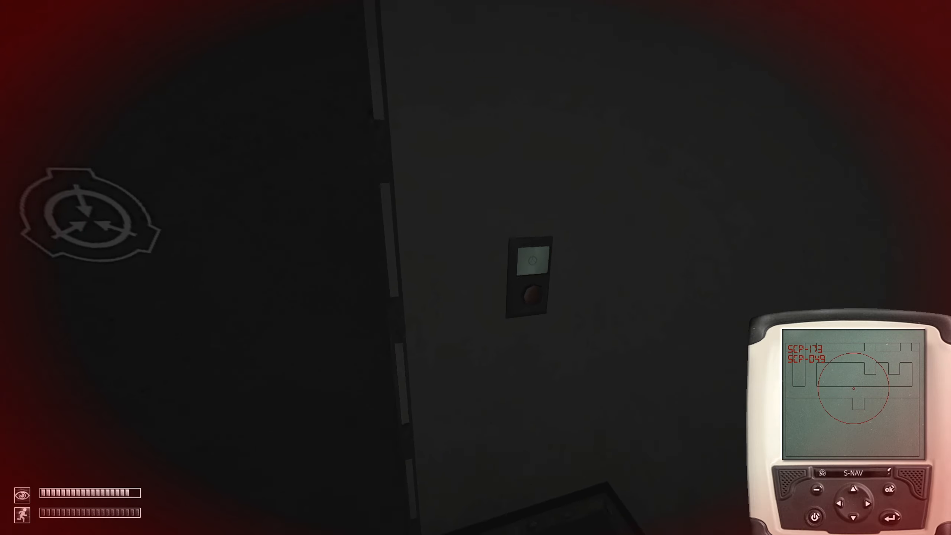
{"action": "mouse_move", "coordinate": [476, 267]}
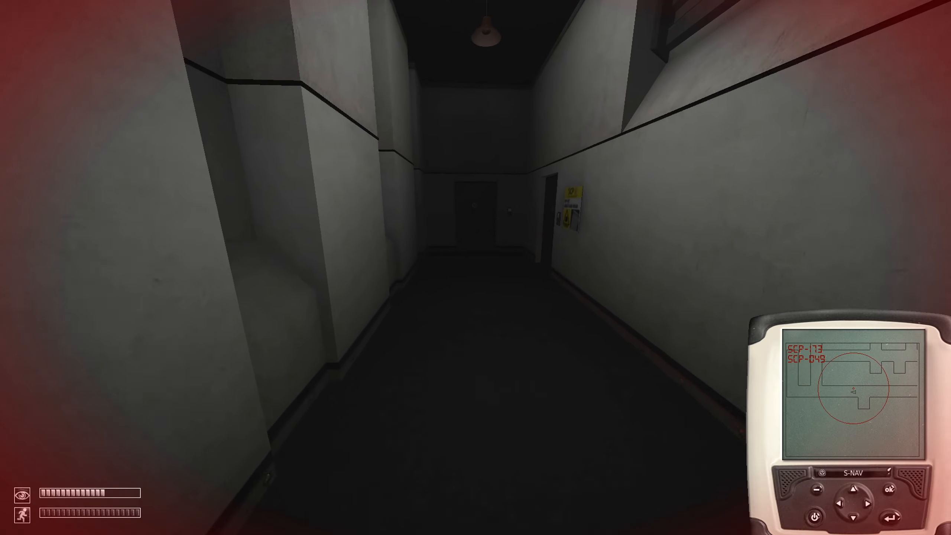
{"action": "key", "text": "w"}
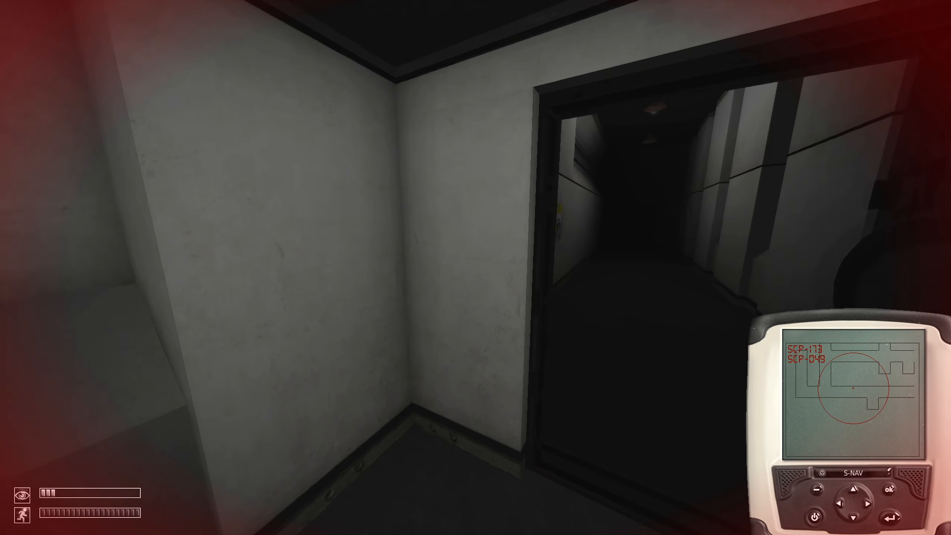
{"action": "key", "text": "w"}
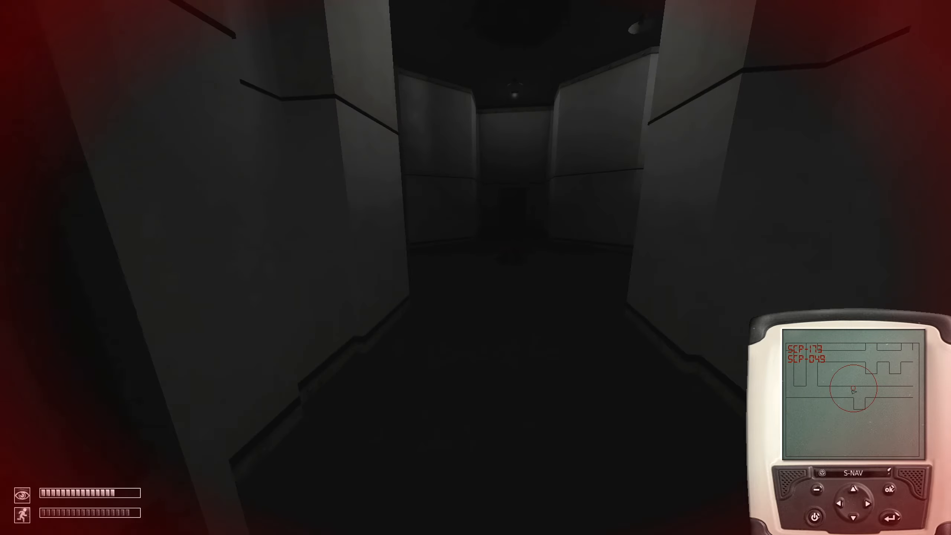
Continue through the side-door corridor and tiled hallway to the medical bay door.
{"action": "key", "text": "w"}
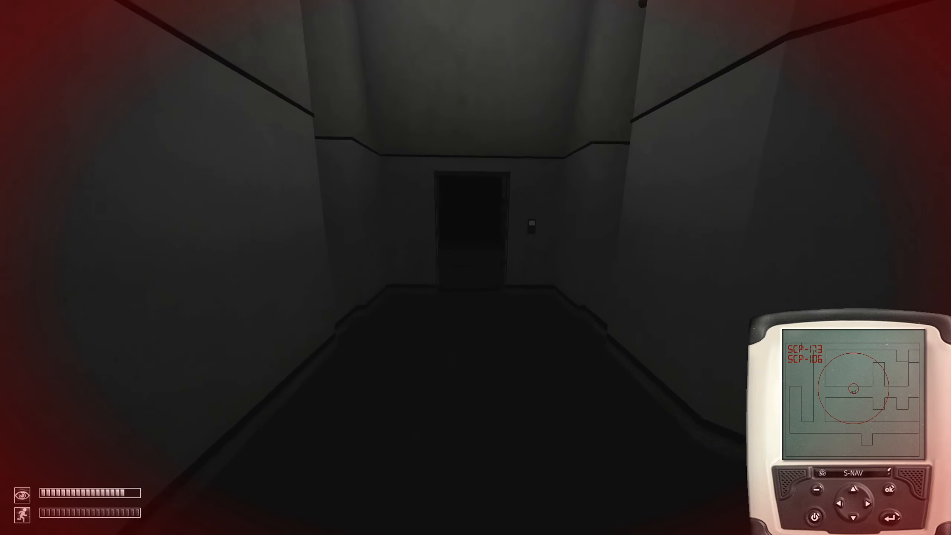
{"action": "key", "text": "w"}
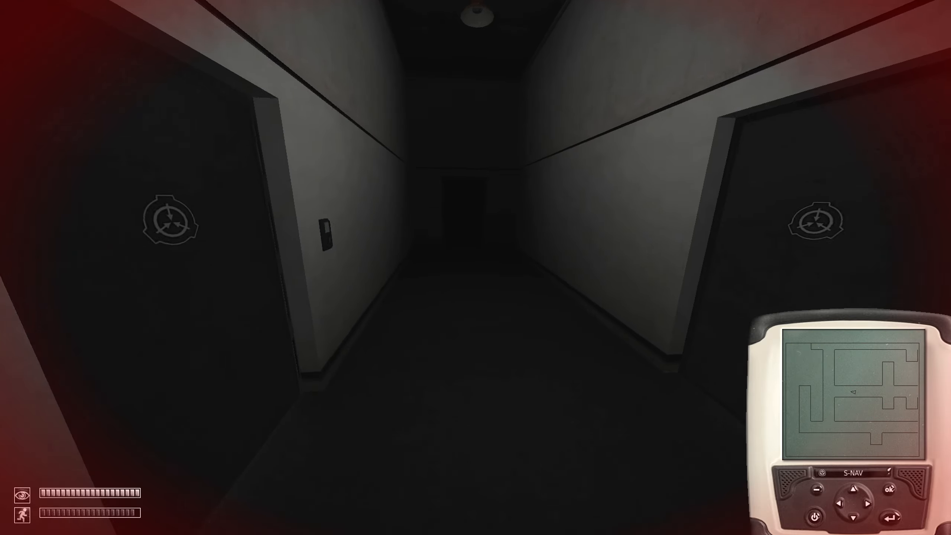
{"action": "key", "text": "w"}
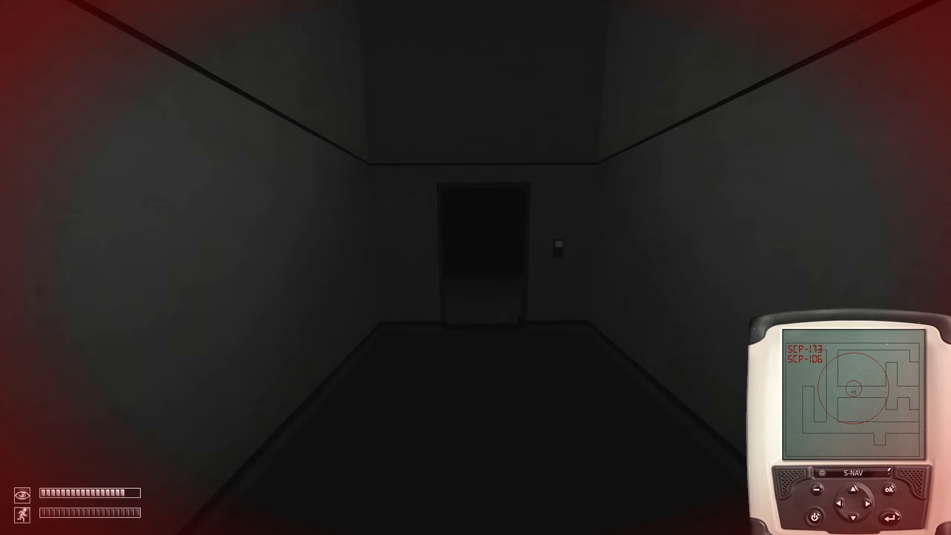
{"action": "key", "text": "w"}
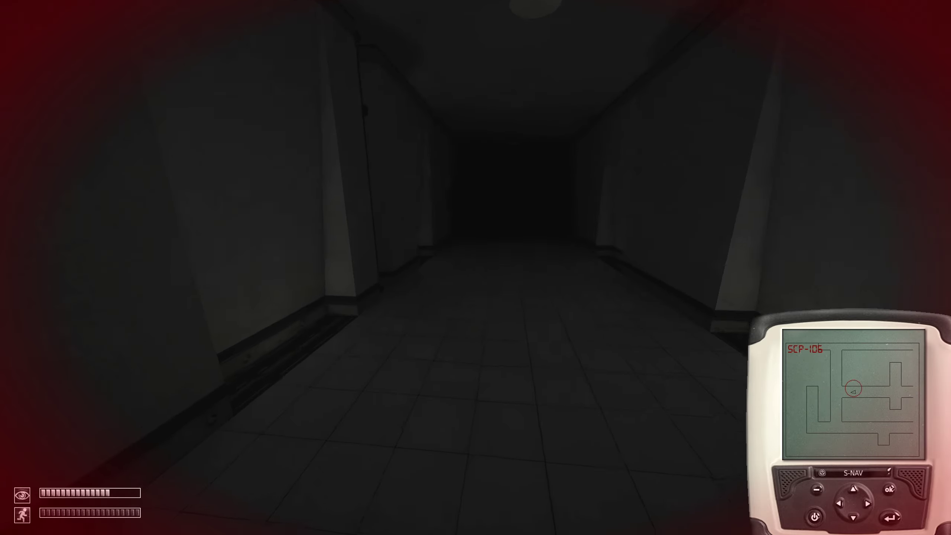
{"action": "key", "text": "w"}
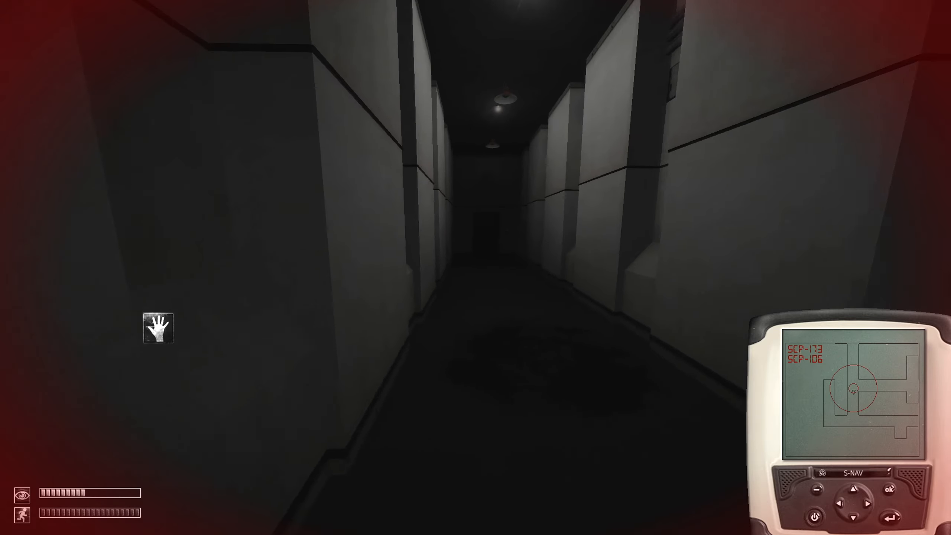
{"action": "key", "text": "w"}
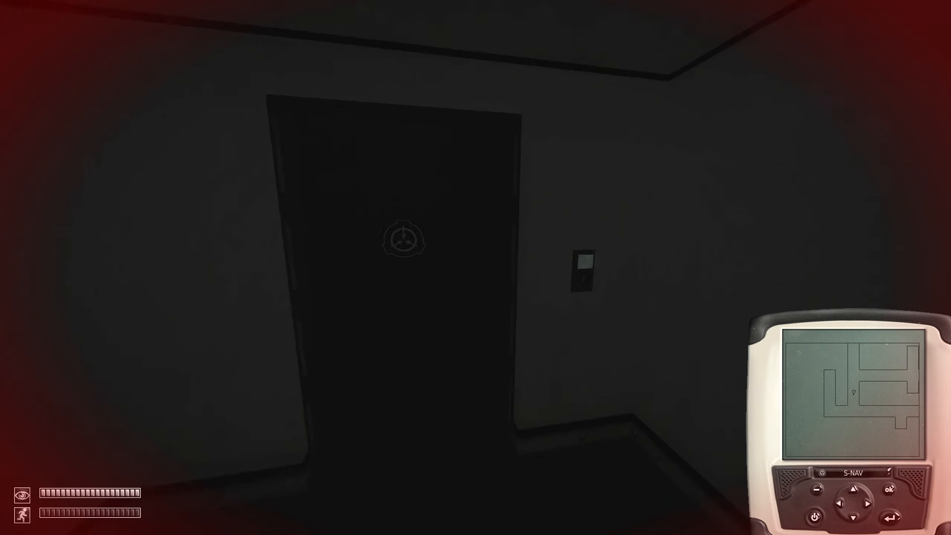
{"action": "key", "text": "w"}
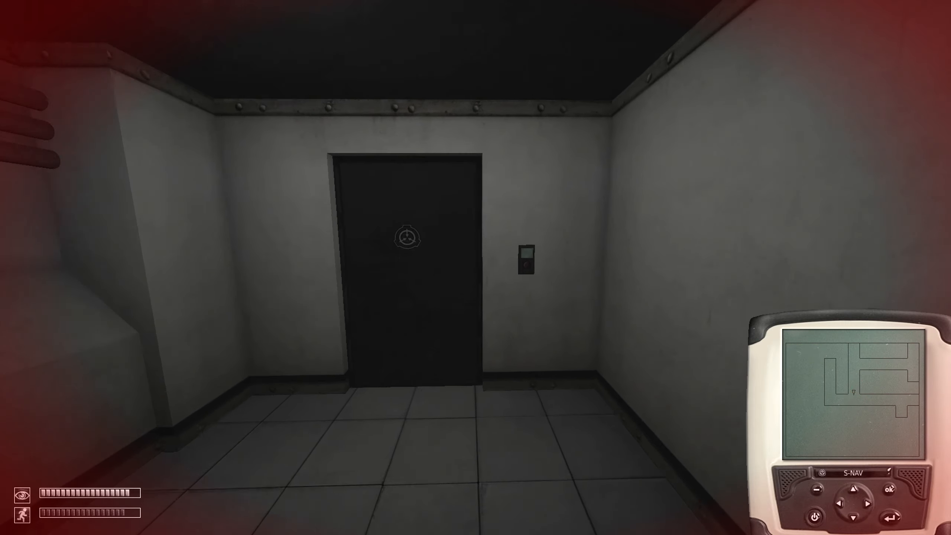
{"action": "key", "text": "w"}
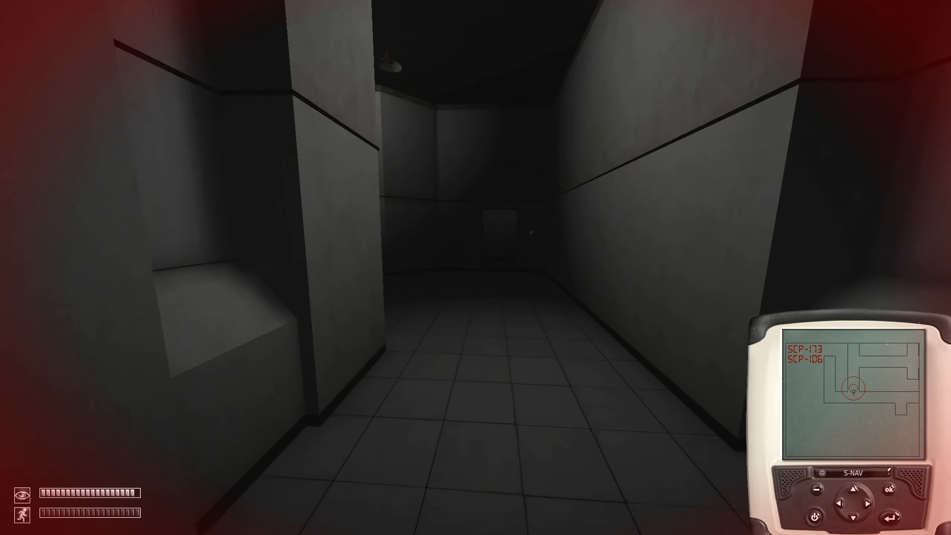
{"action": "key", "text": "w"}
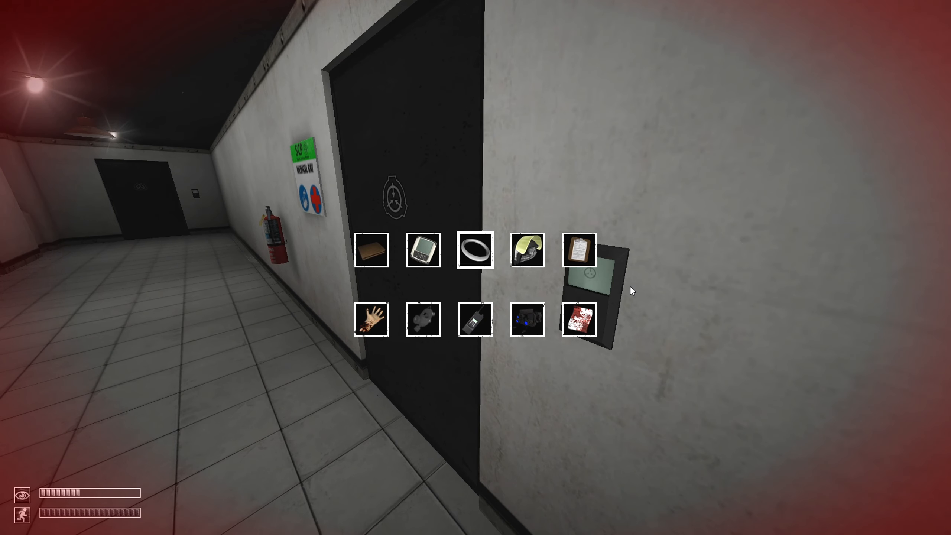
Open the card holder to review the stored key cards, including the Level 5 Key Card.
{"action": "left_click", "coordinate": [578, 319]}
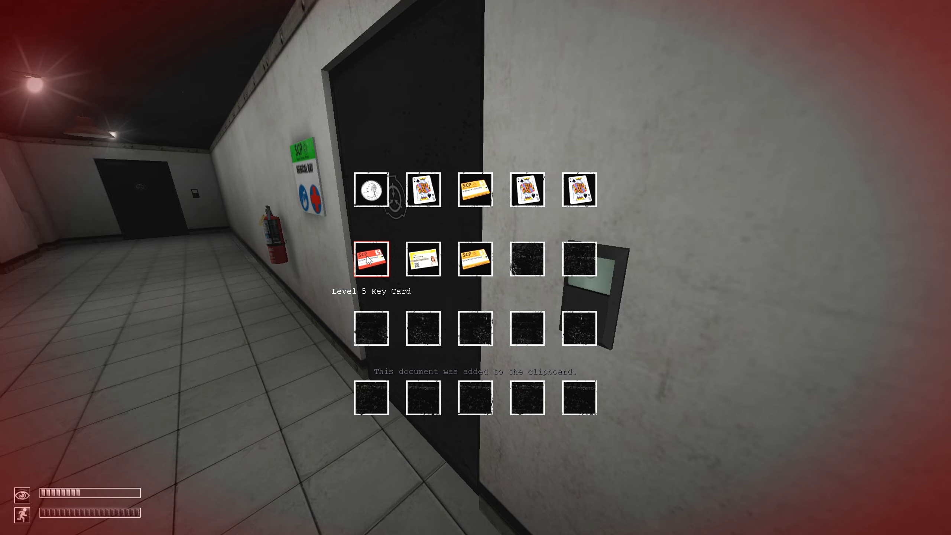
{"action": "left_click", "coordinate": [370, 259]}
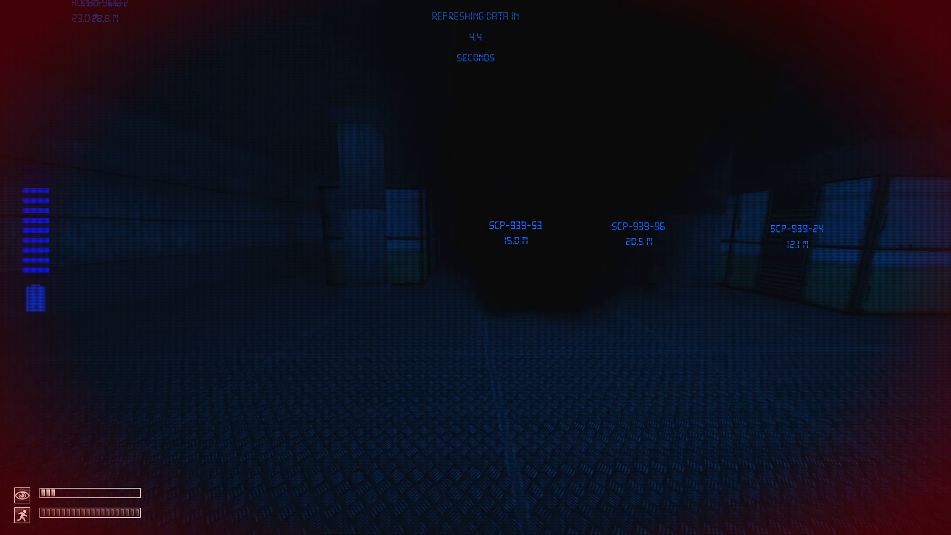
{"action": "mouse_move", "coordinate": [475, 268]}
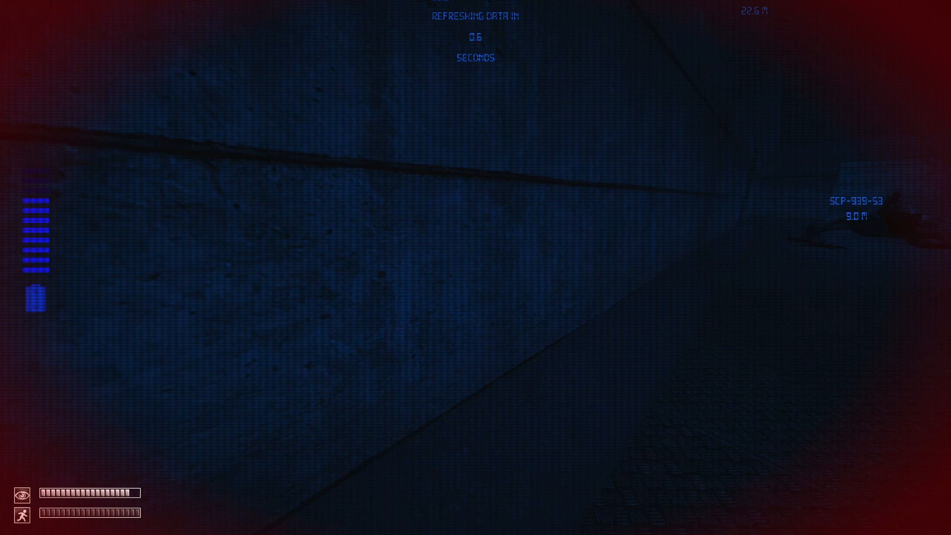
{"action": "mouse_move", "coordinate": [476, 267]}
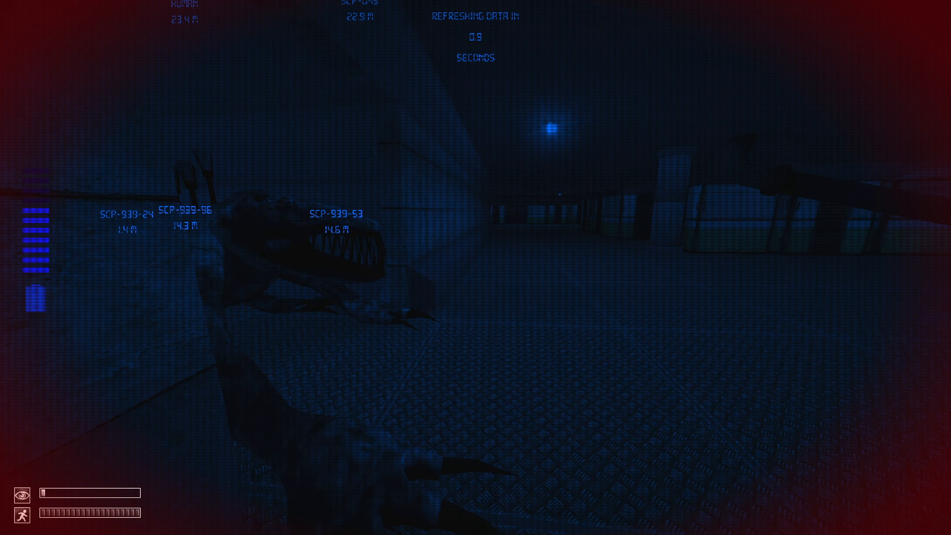
Reload the saved game and continue past the loading screen into the SCP-939 storage room.
{"action": "key", "text": "Escape"}
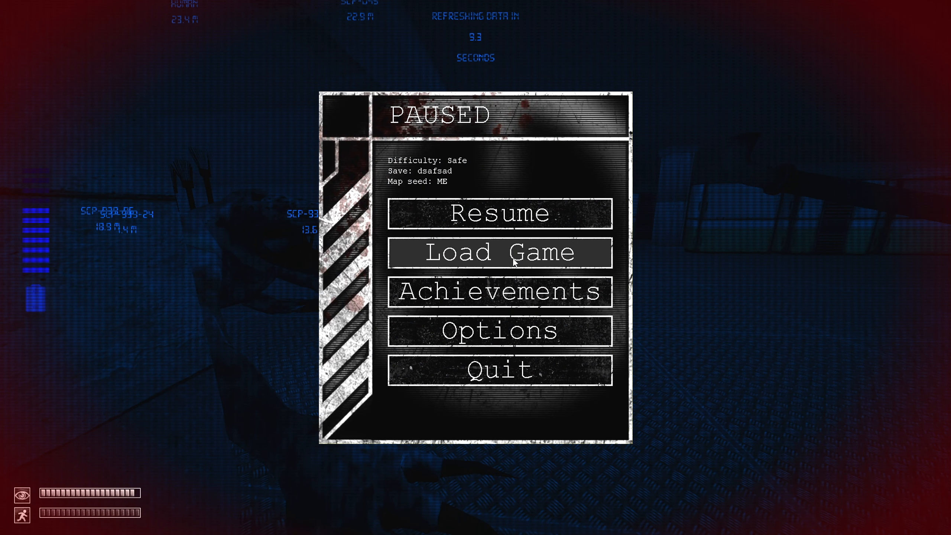
{"action": "left_click", "coordinate": [499, 253]}
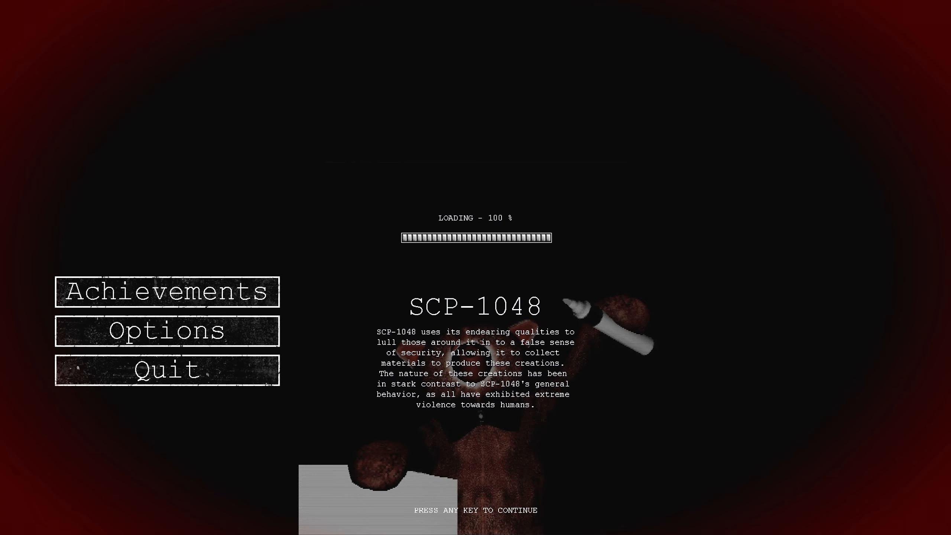
{"action": "key", "text": "space"}
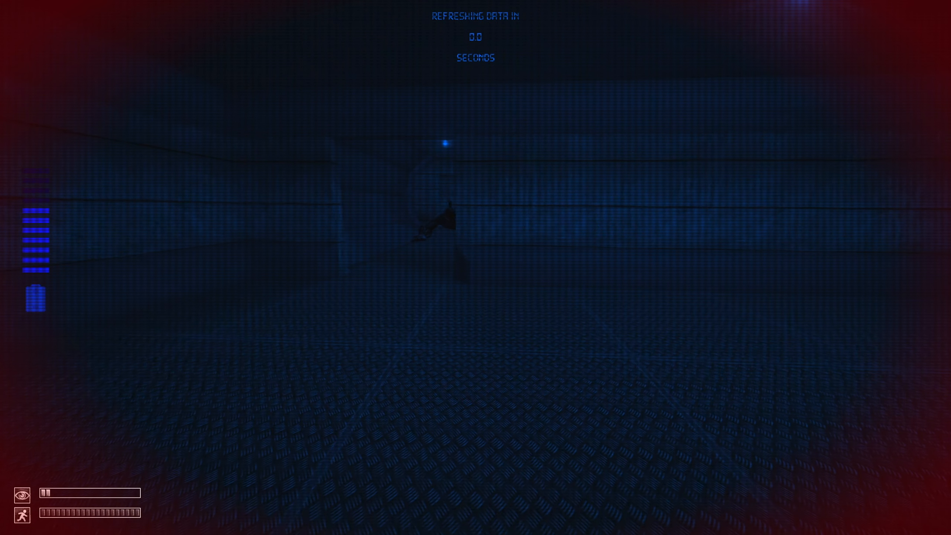
{"action": "mouse_move", "coordinate": [475, 266]}
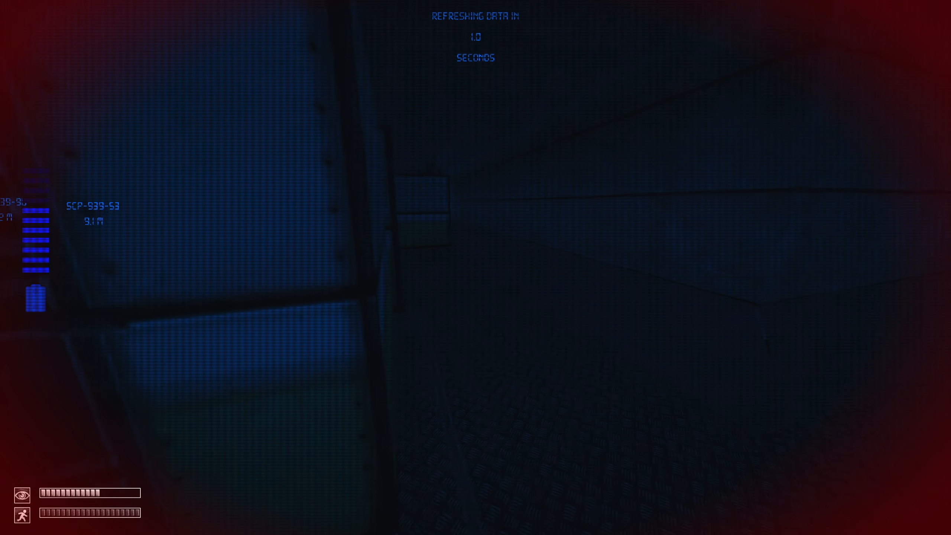
{"action": "mouse_move", "coordinate": [475, 267]}
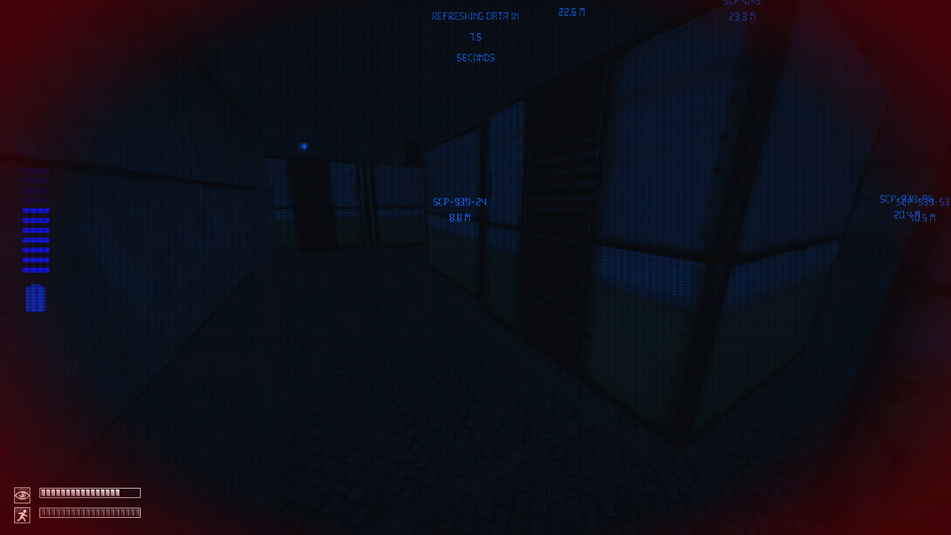
{"action": "mouse_move", "coordinate": [364, 243]}
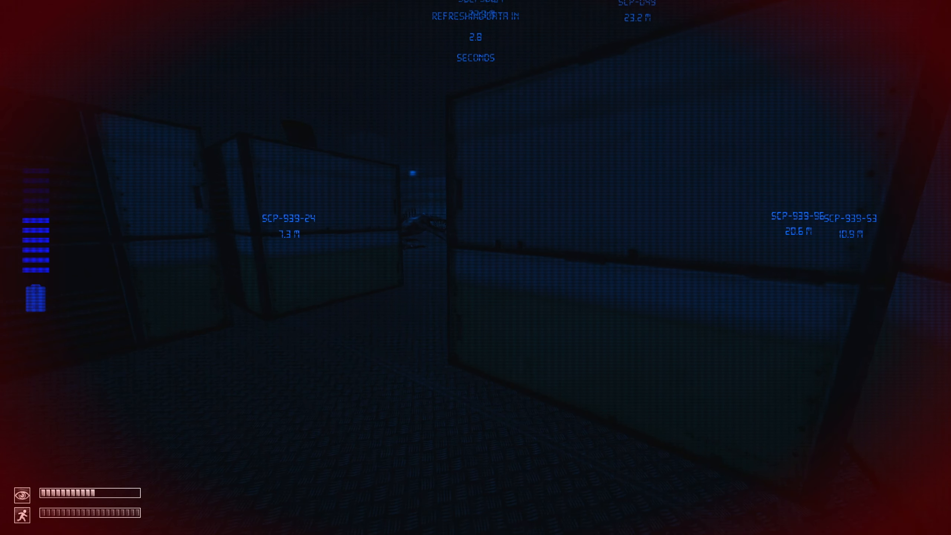
Pause the game after sneaking between the storage containers past the SCP-939s.
{"action": "key", "text": "Escape"}
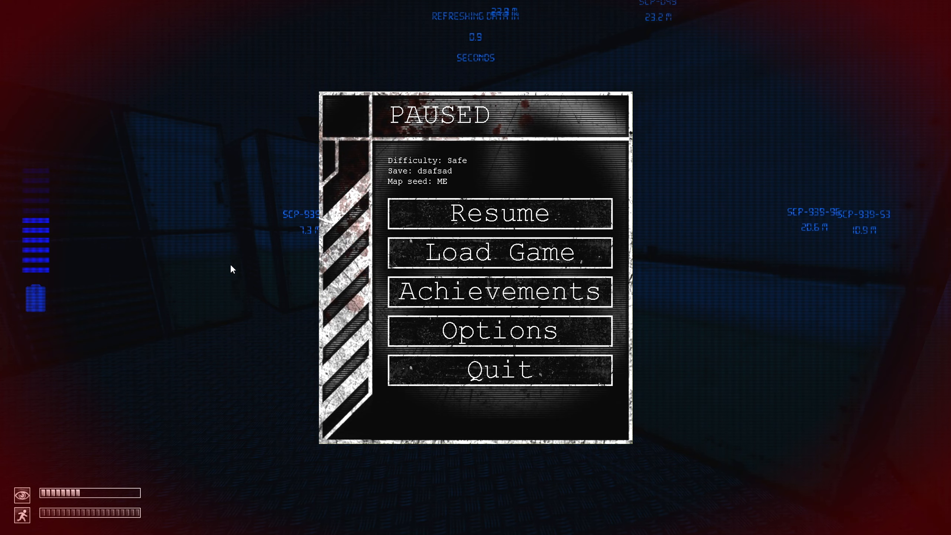
Load the save again and continue past the SCP-939 loading screen into storage.
{"action": "left_click", "coordinate": [499, 213]}
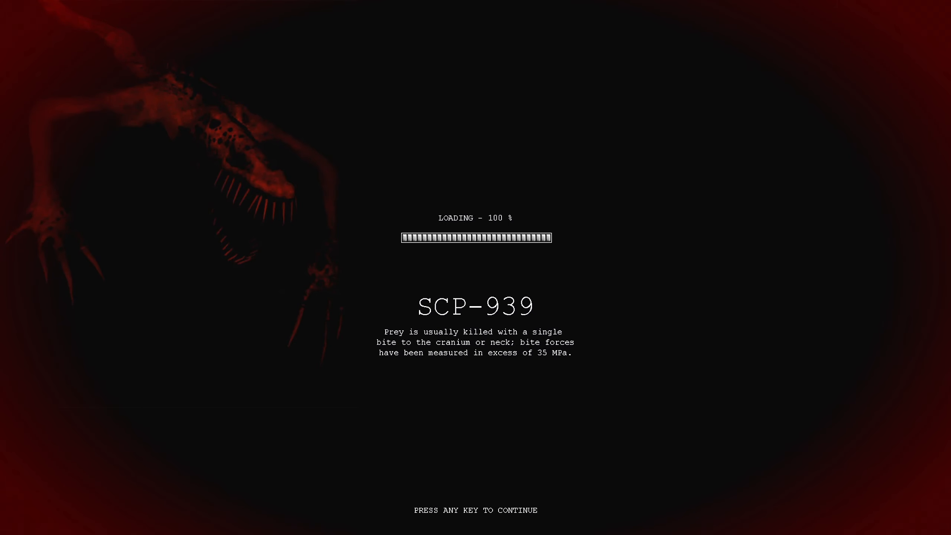
{"action": "key", "text": "space"}
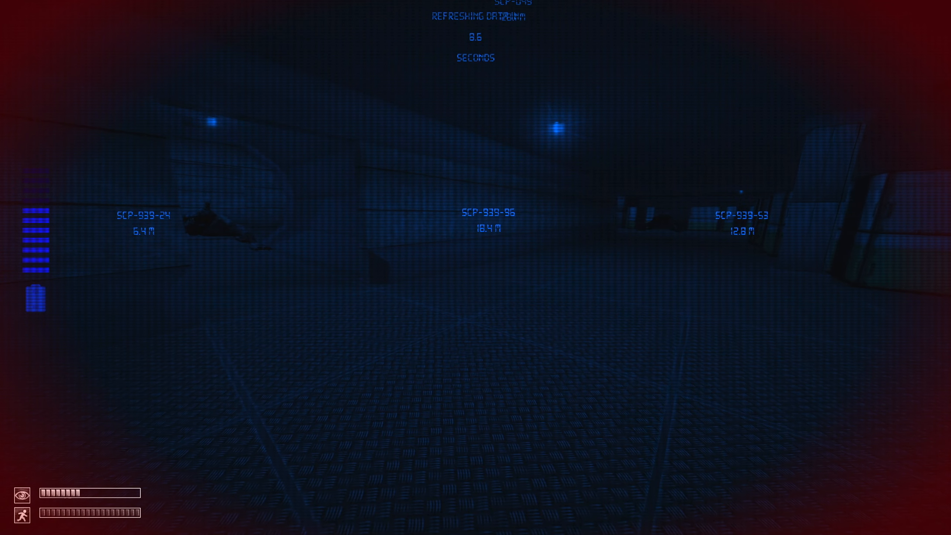
{"action": "mouse_move", "coordinate": [476, 267]}
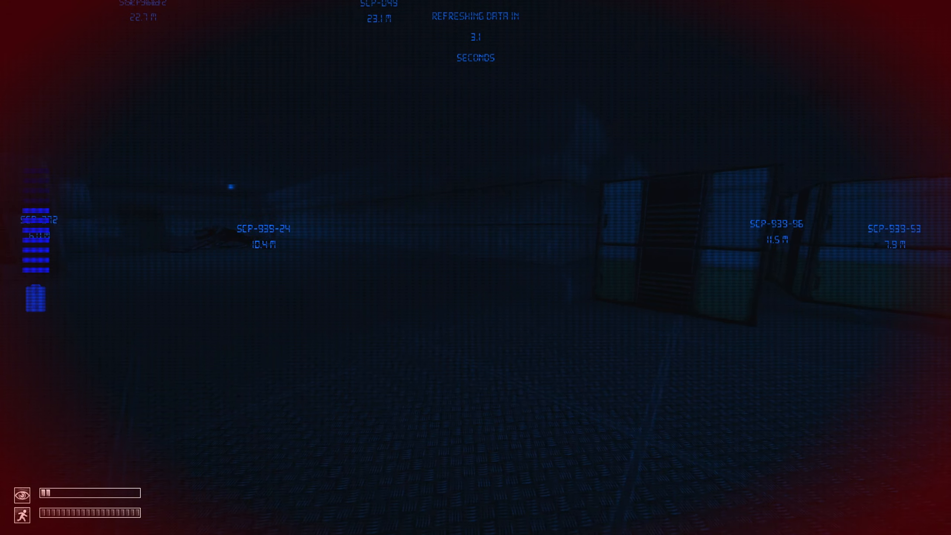
{"action": "mouse_move", "coordinate": [476, 267]}
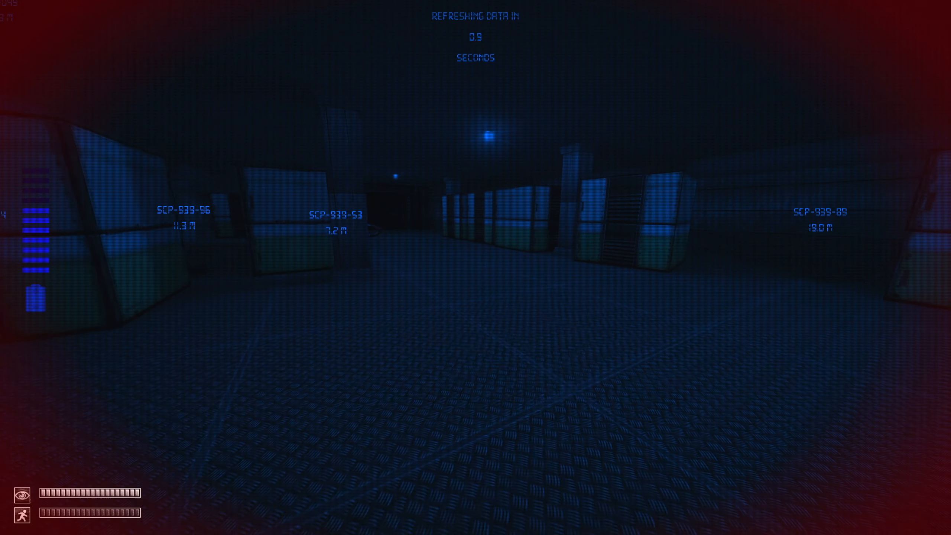
{"action": "mouse_move", "coordinate": [476, 268]}
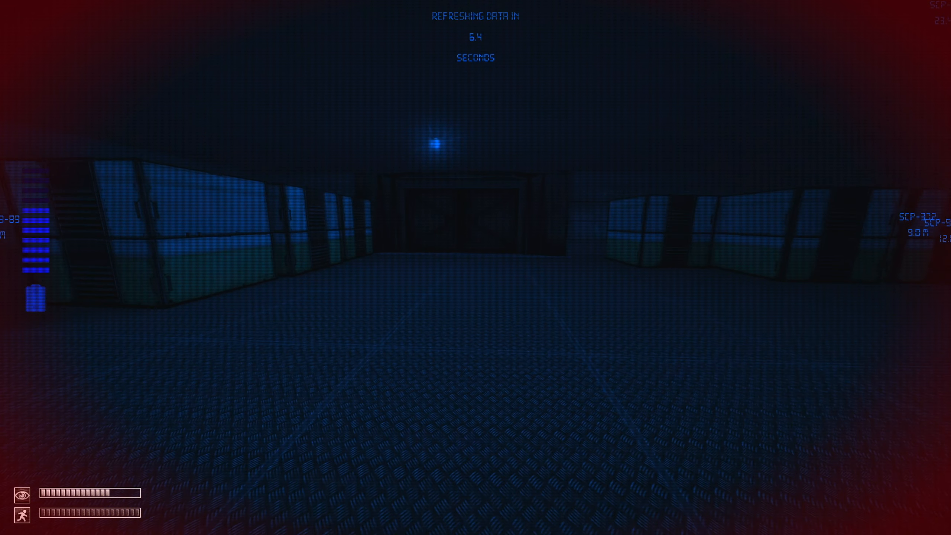
{"action": "mouse_move", "coordinate": [475, 267]}
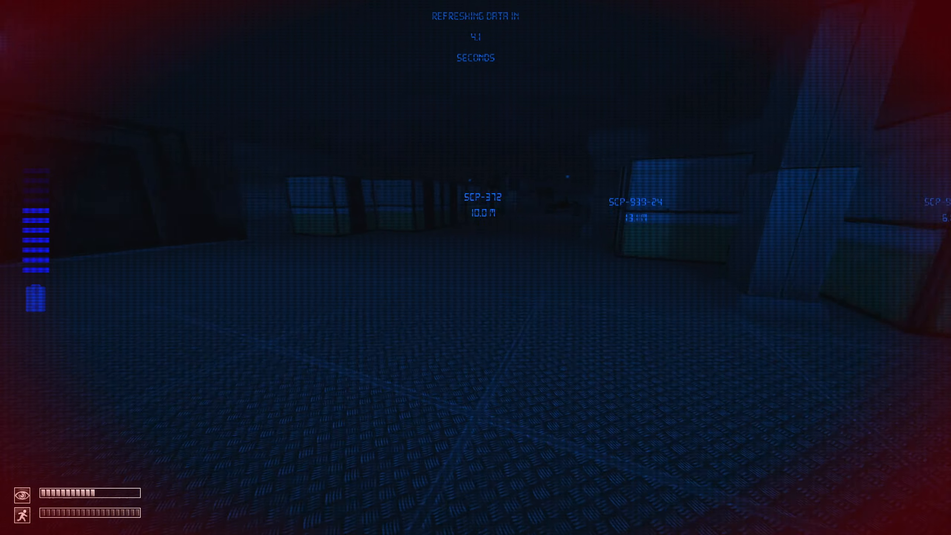
{"action": "mouse_move", "coordinate": [475, 268]}
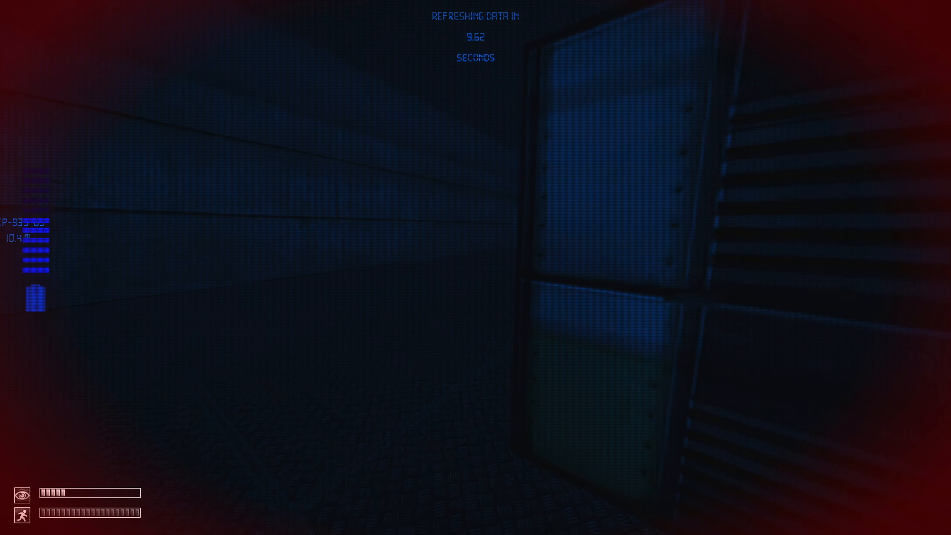
{"action": "mouse_move", "coordinate": [475, 266]}
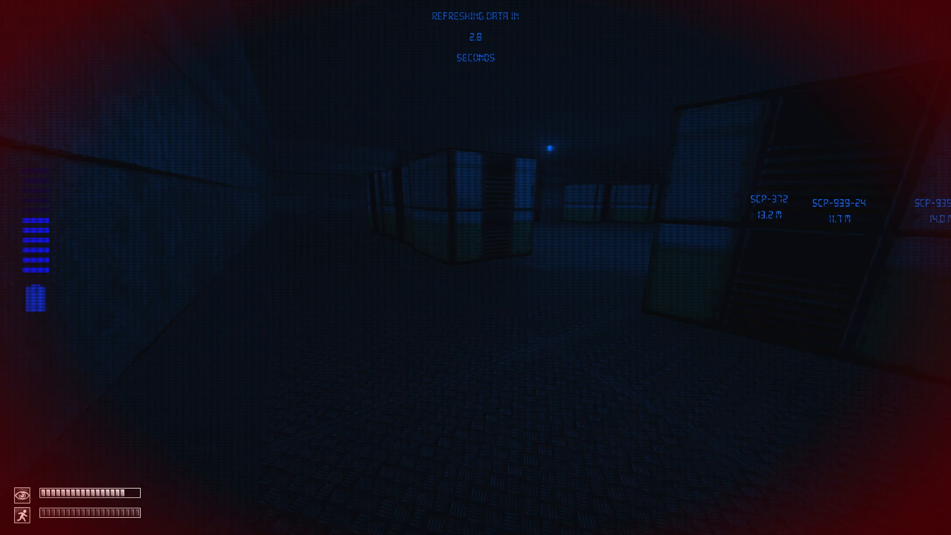
{"action": "mouse_move", "coordinate": [475, 268]}
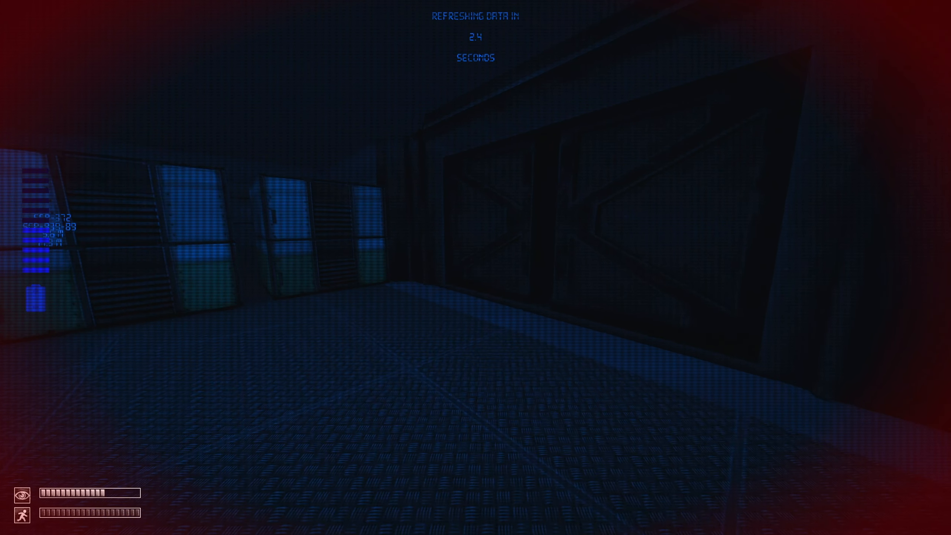
{"action": "mouse_move", "coordinate": [475, 268]}
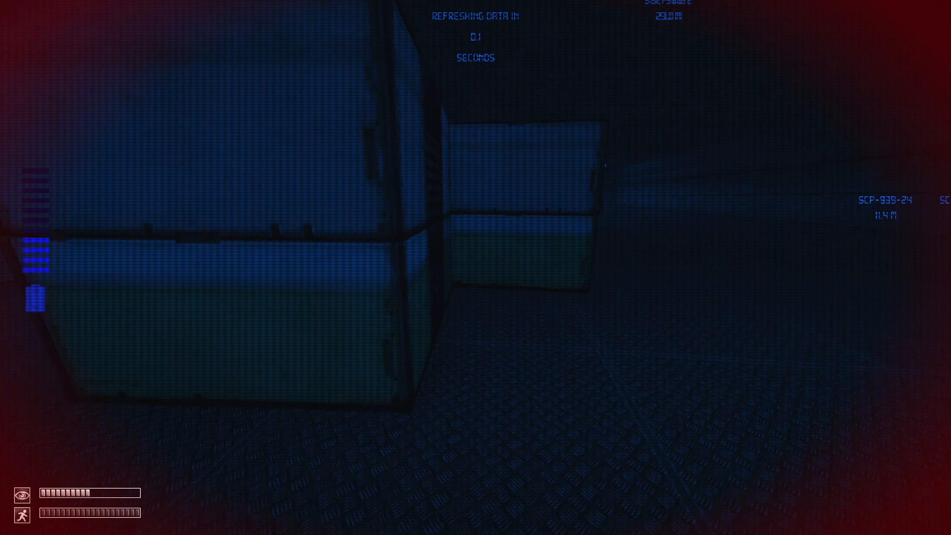
{"action": "mouse_move", "coordinate": [475, 267]}
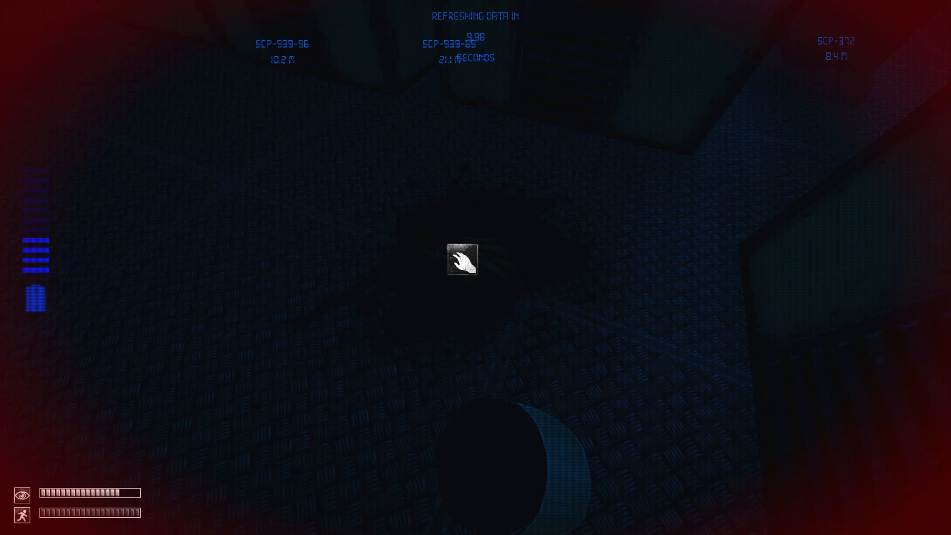
Review the ten occupied inventory slots, including SCP-1033-RU.
{"action": "left_click", "coordinate": [462, 261]}
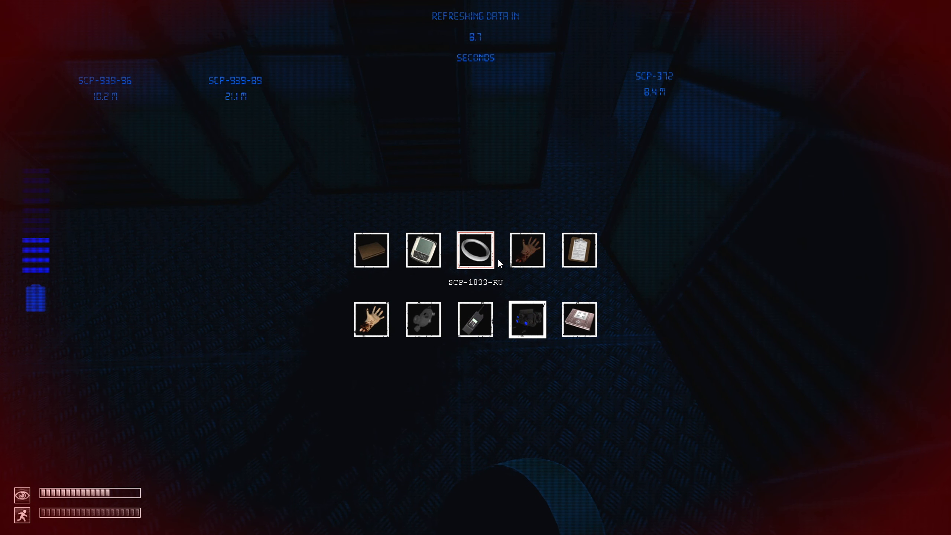
{"action": "mouse_move", "coordinate": [370, 319]}
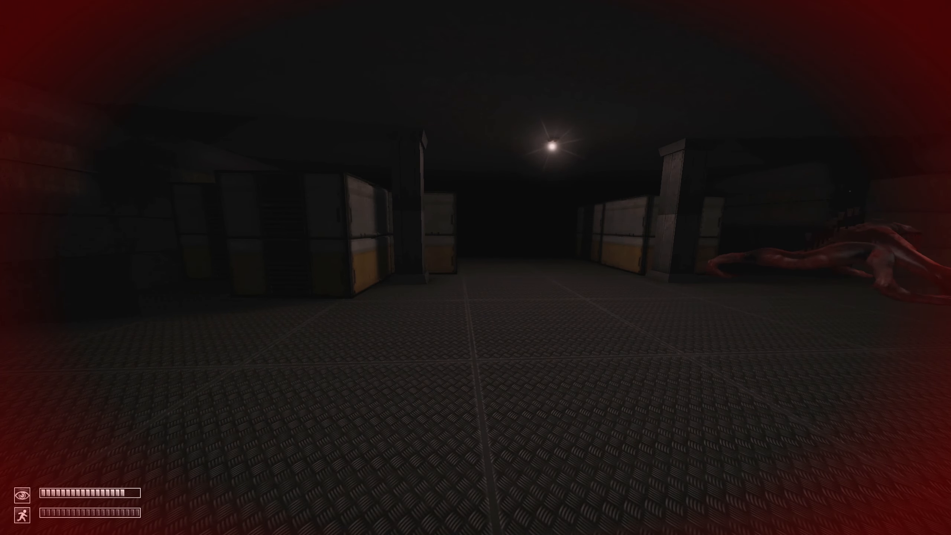
{"action": "mouse_move", "coordinate": [475, 267]}
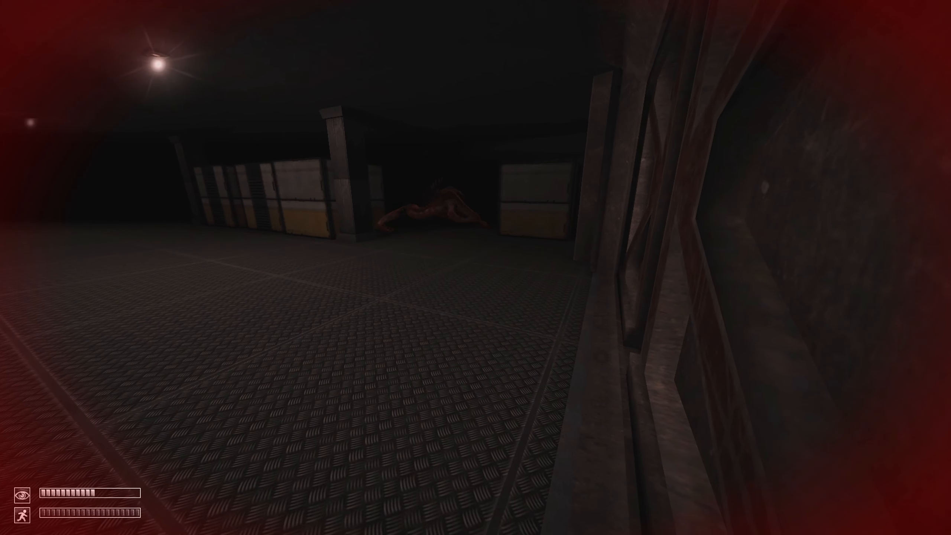
{"action": "mouse_move", "coordinate": [475, 268]}
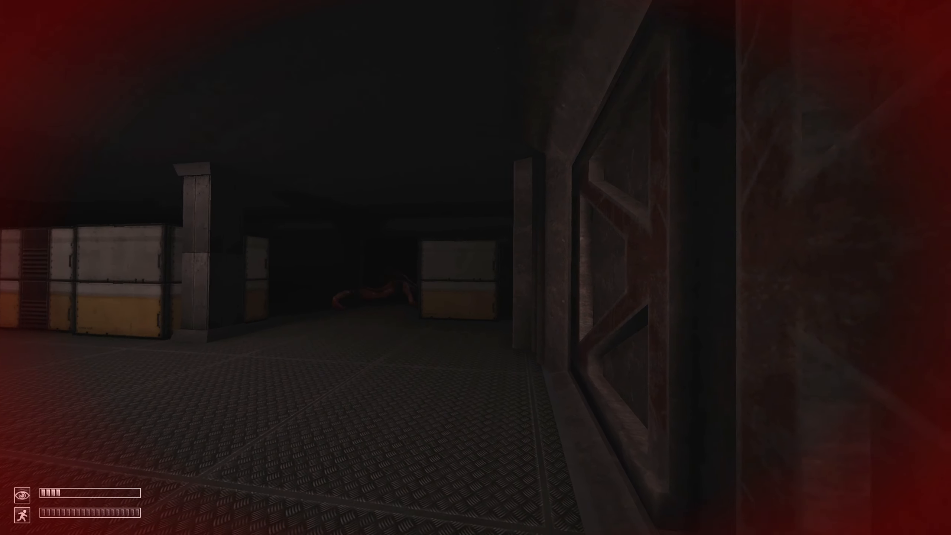
{"action": "mouse_move", "coordinate": [476, 267]}
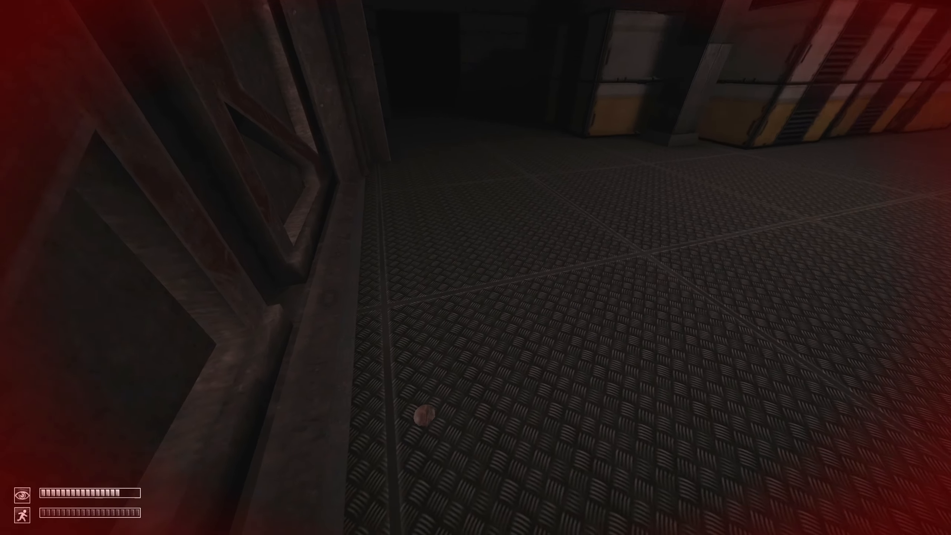
{"action": "mouse_move", "coordinate": [476, 268]}
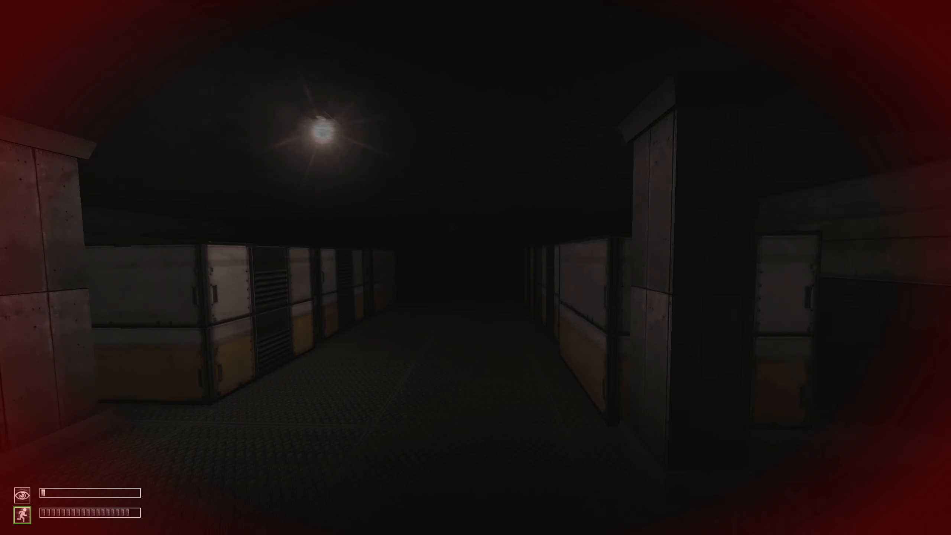
{"action": "mouse_move", "coordinate": [475, 267]}
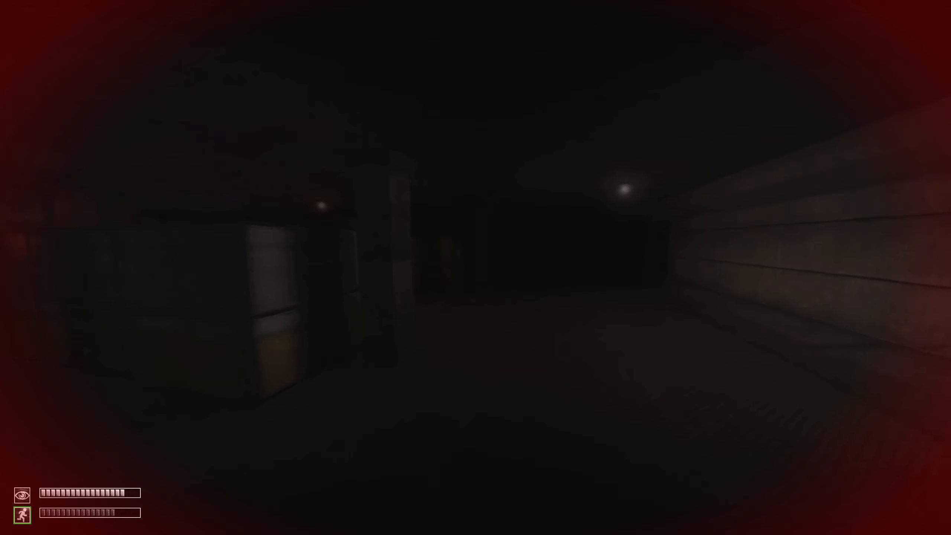
{"action": "mouse_move", "coordinate": [476, 268]}
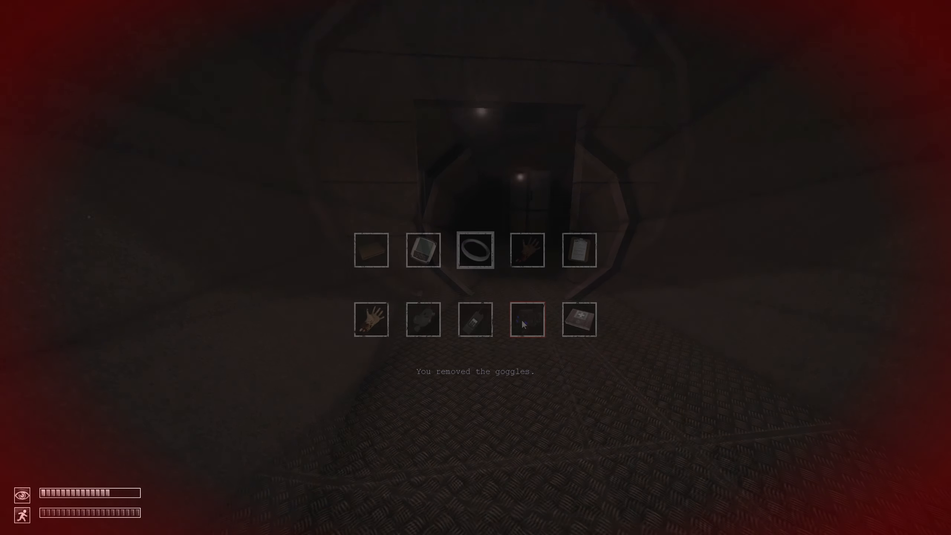
Equip the night vision goggles from the inventory to track the nearby SCP-939 instances.
{"action": "left_click", "coordinate": [474, 250]}
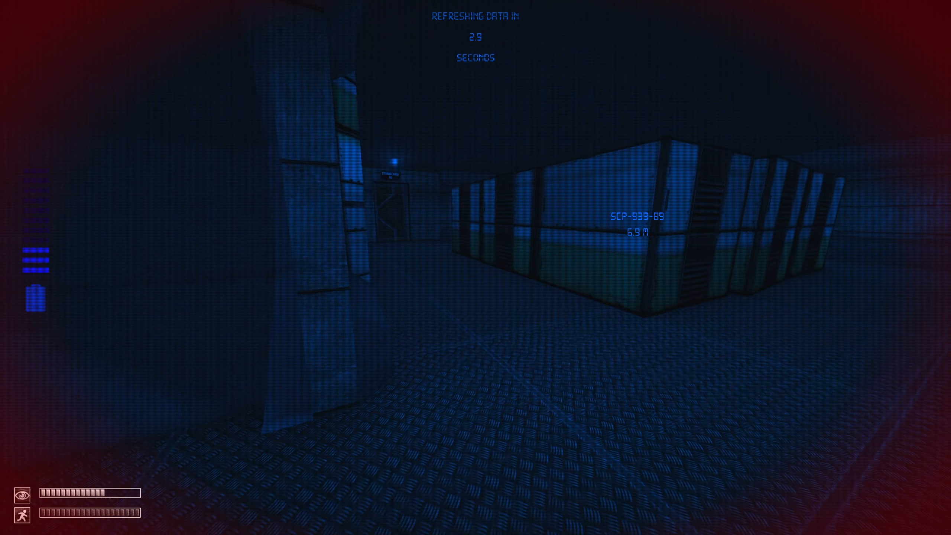
{"action": "mouse_move", "coordinate": [475, 268]}
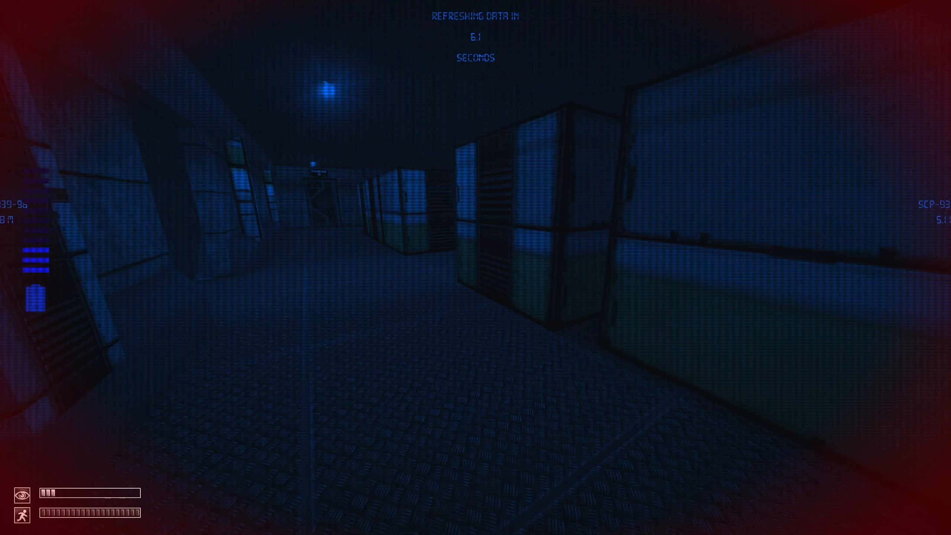
{"action": "mouse_move", "coordinate": [476, 267]}
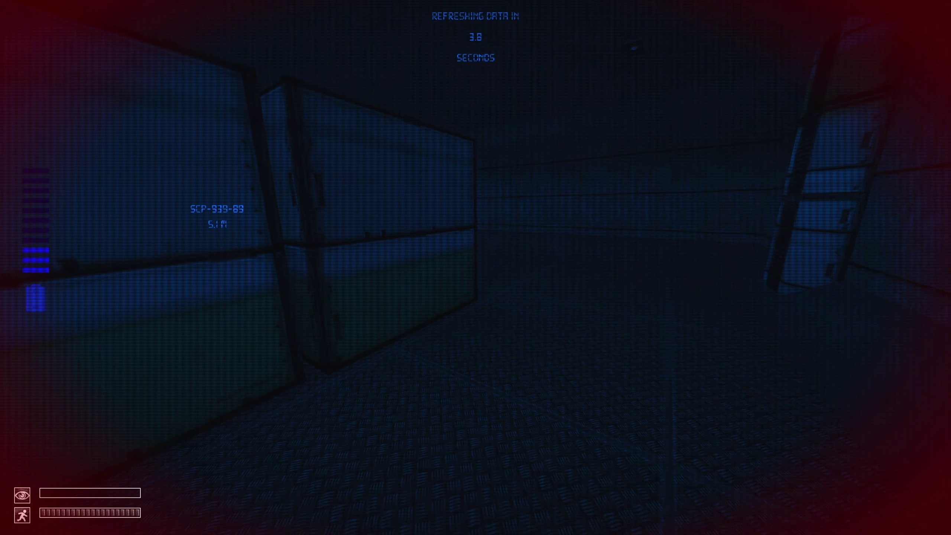
{"action": "mouse_move", "coordinate": [475, 267]}
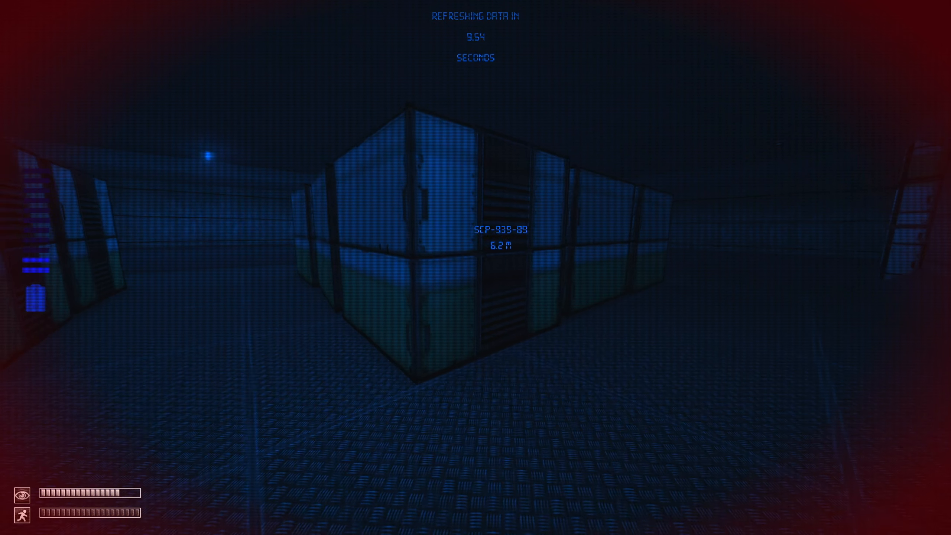
{"action": "mouse_move", "coordinate": [475, 268]}
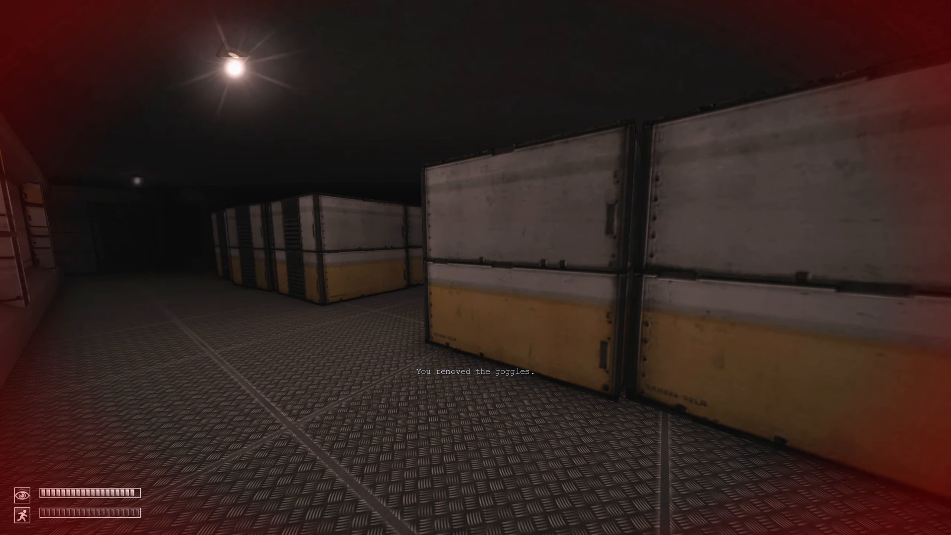
{"action": "mouse_move", "coordinate": [475, 267]}
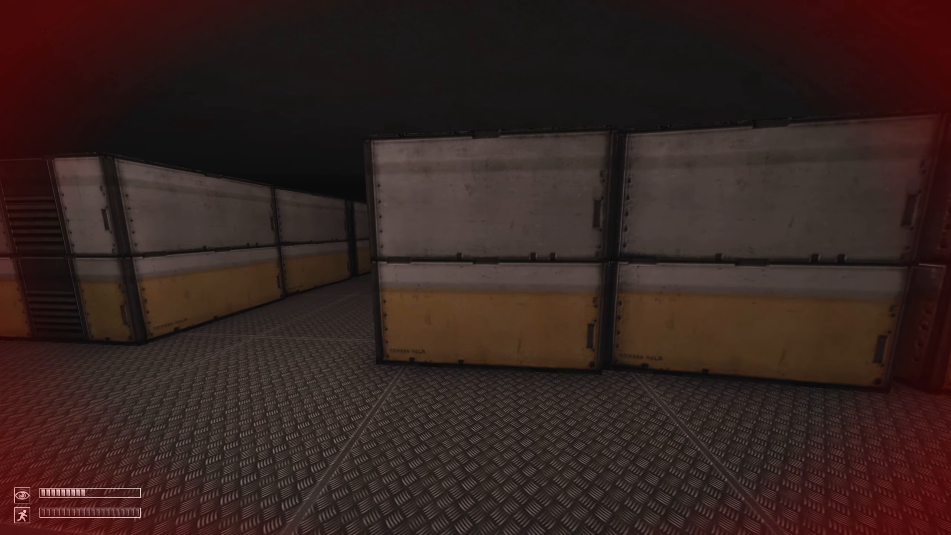
{"action": "mouse_move", "coordinate": [475, 267]}
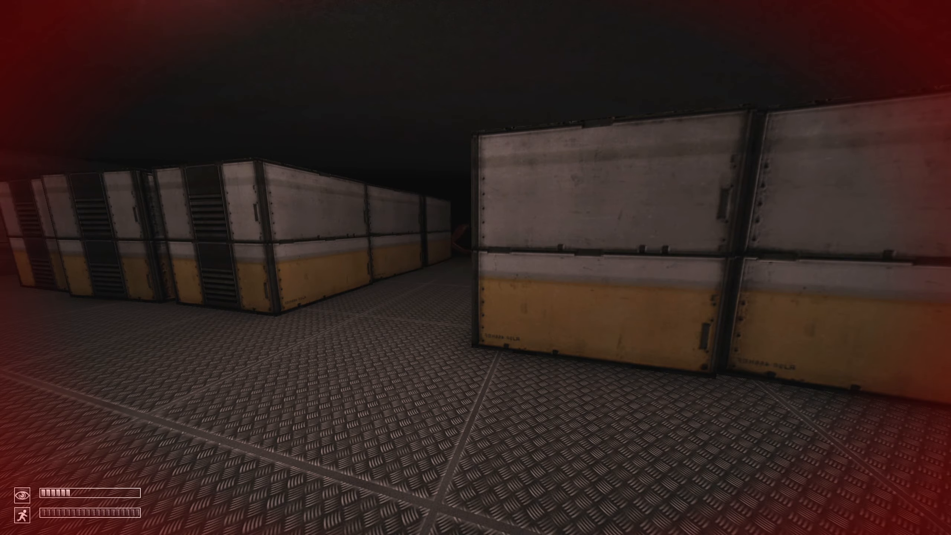
{"action": "mouse_move", "coordinate": [476, 268]}
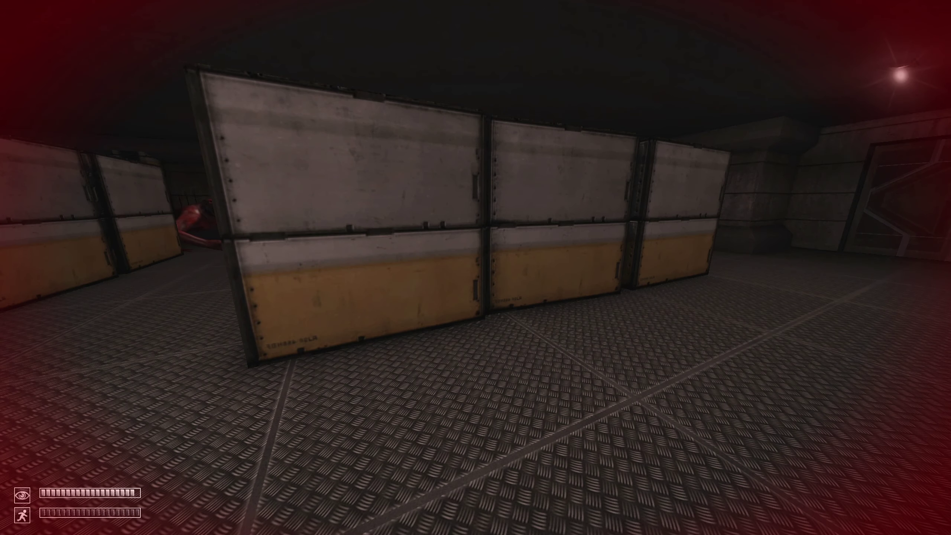
{"action": "mouse_move", "coordinate": [476, 267]}
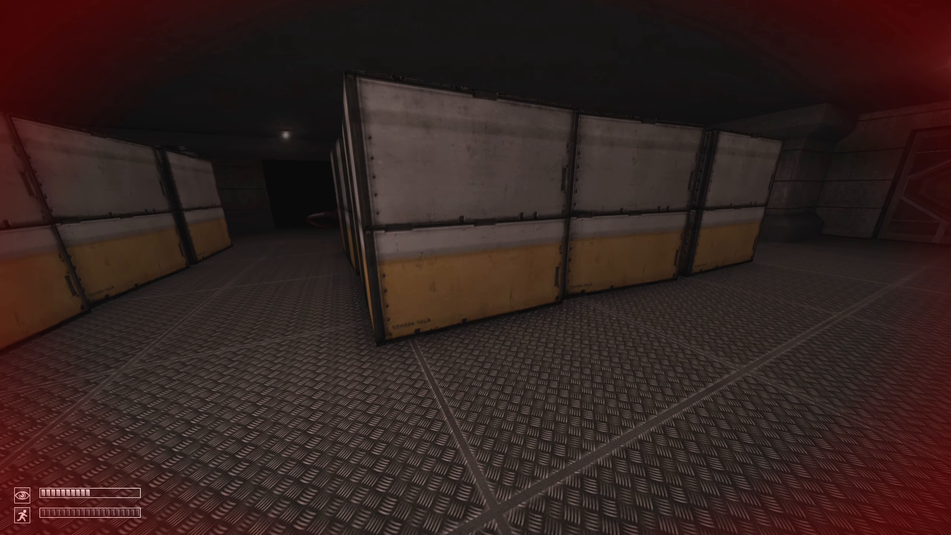
{"action": "mouse_move", "coordinate": [476, 267]}
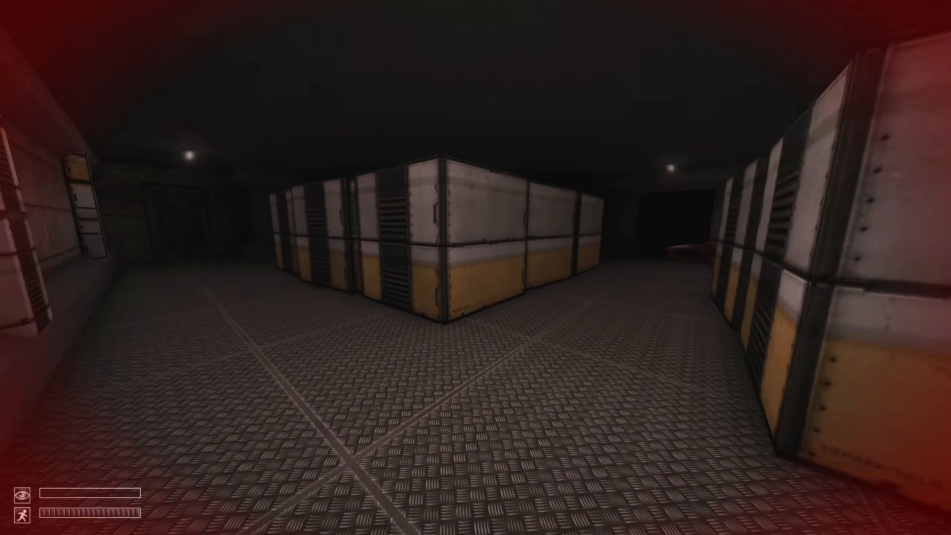
Walk through the crate maze and along the corridor toward the exit tunnel.
{"action": "key", "text": "w"}
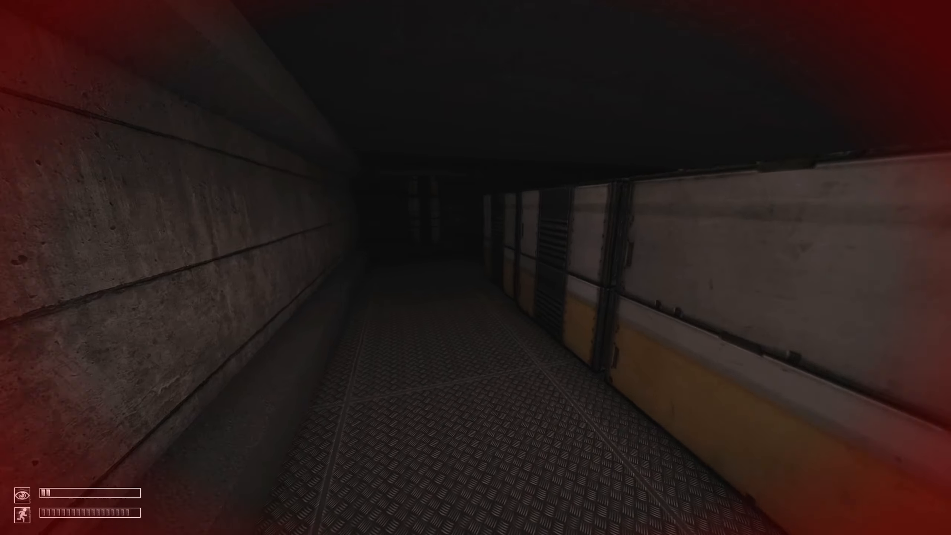
{"action": "mouse_move", "coordinate": [475, 268]}
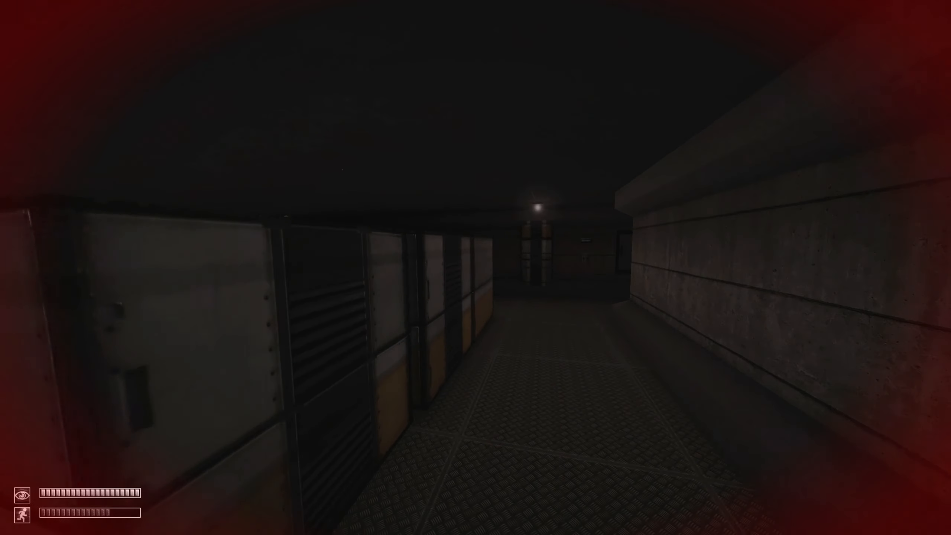
{"action": "key", "text": "W"}
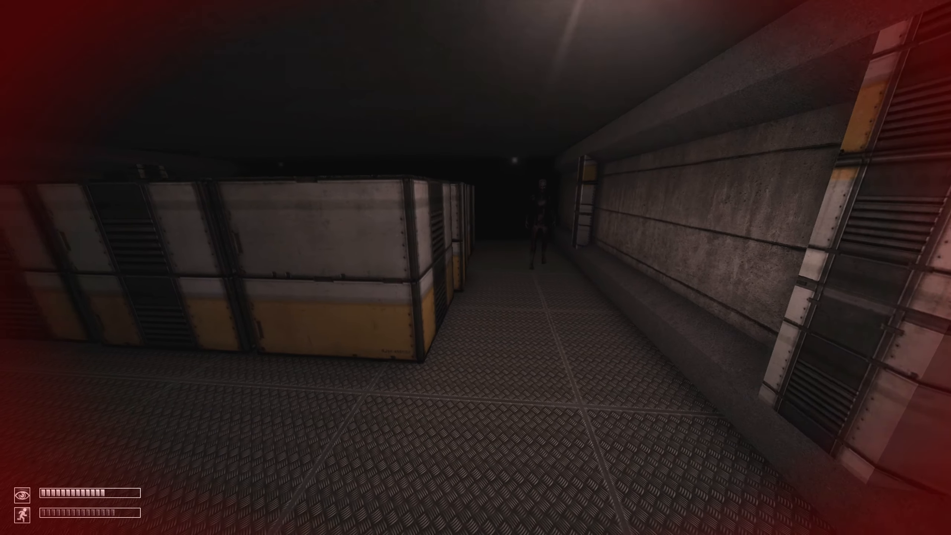
{"action": "mouse_move", "coordinate": [475, 268]}
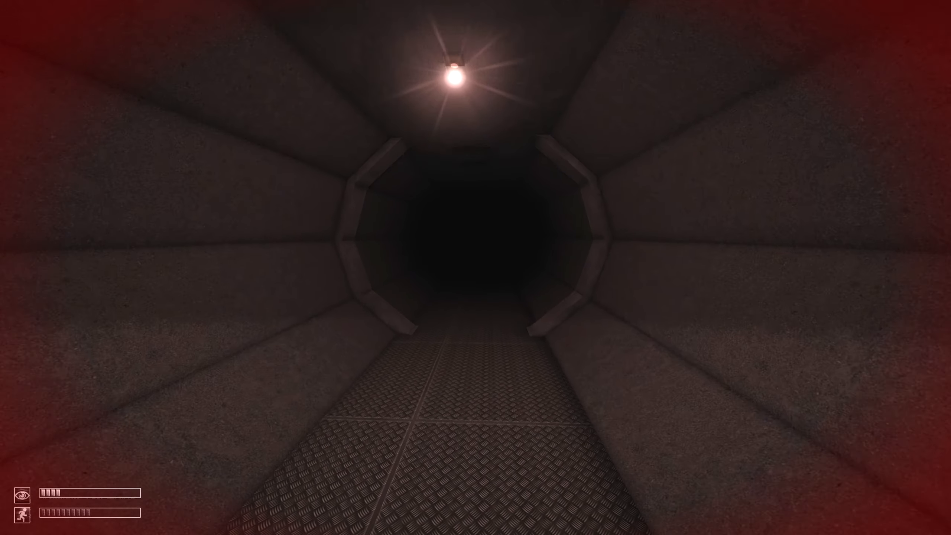
Walk down the concrete tunnel through its doorways into the next crate-lined storage room.
{"action": "key", "text": "w"}
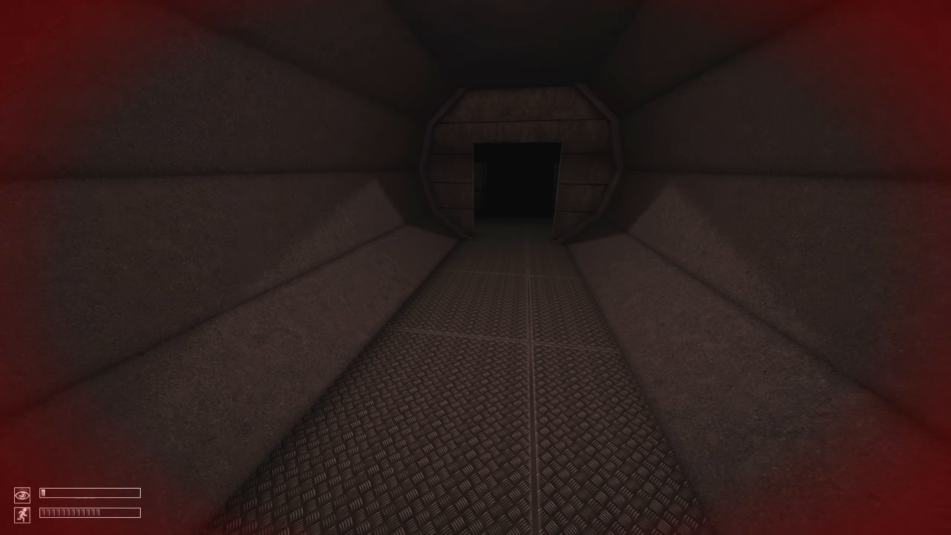
{"action": "key", "text": "w"}
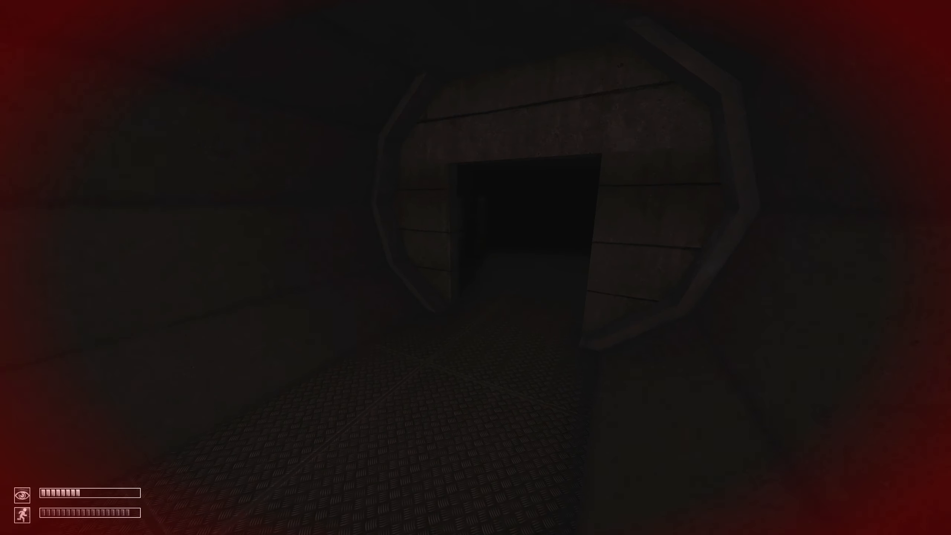
{"action": "key", "text": "w"}
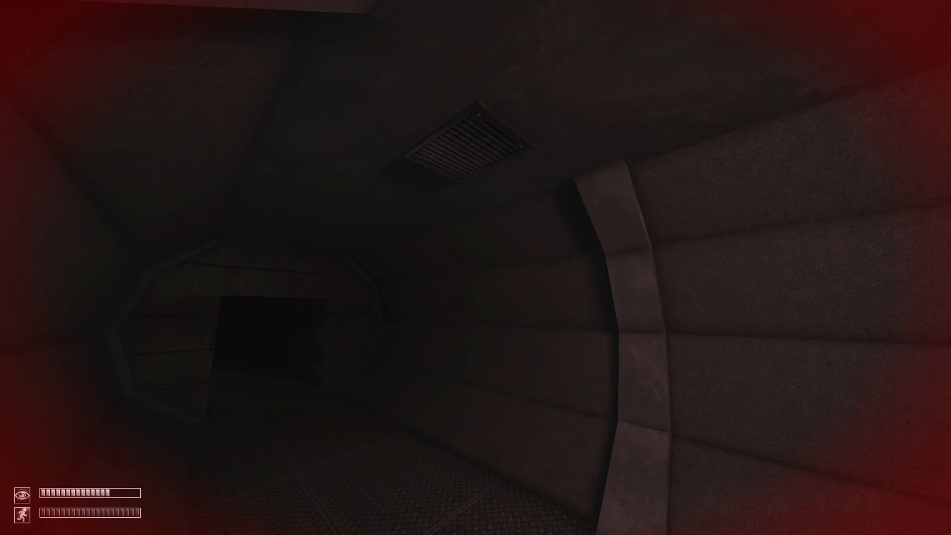
{"action": "mouse_move", "coordinate": [476, 267]}
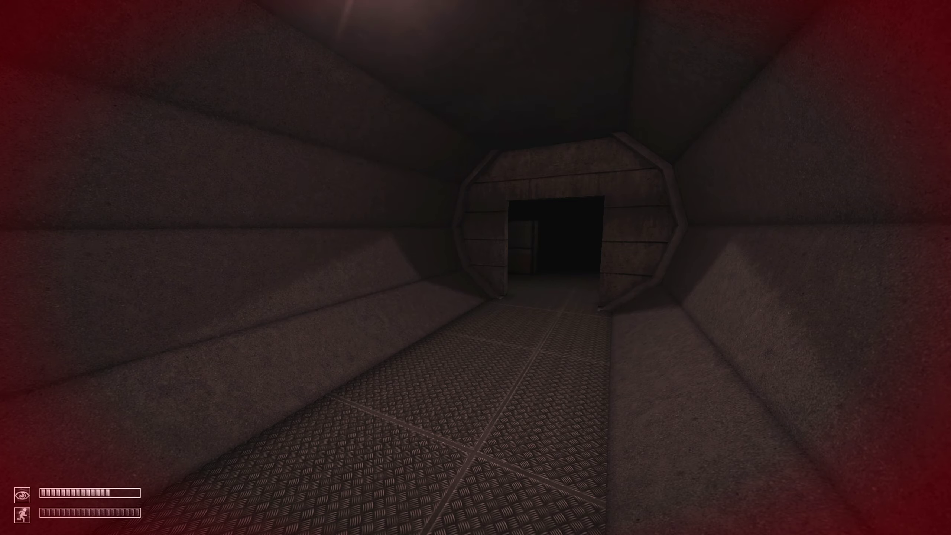
{"action": "key", "text": "w"}
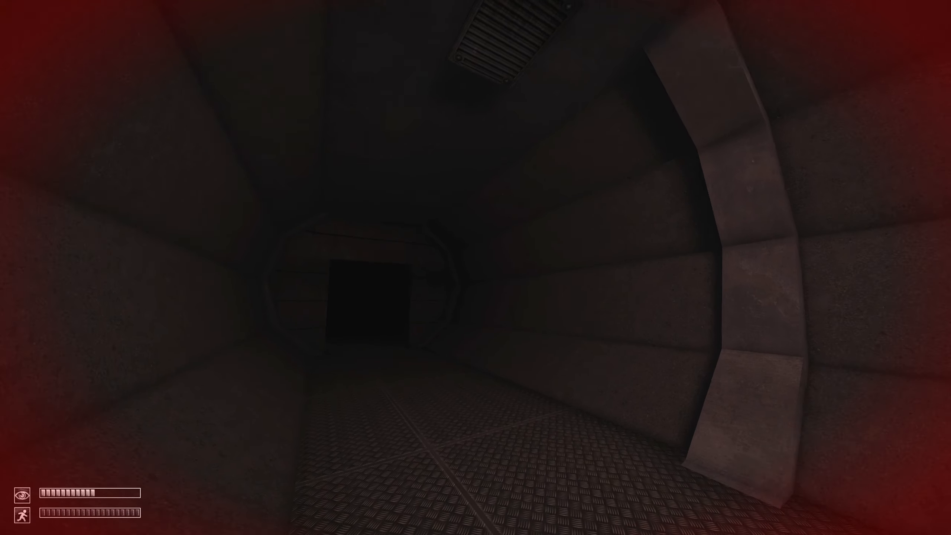
{"action": "key", "text": "w"}
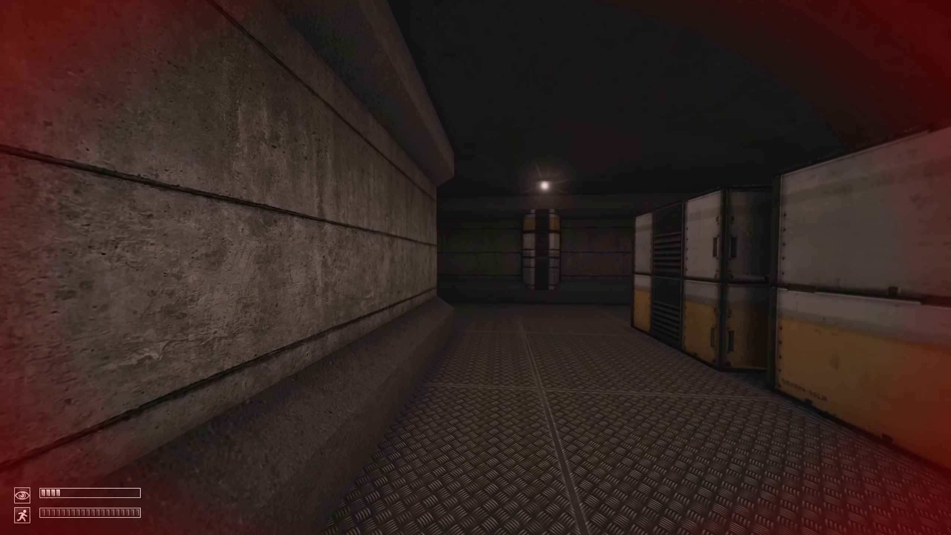
Advance along the dark corridor with the night vision goggles on to spot SCP-939.
{"action": "key", "text": "w"}
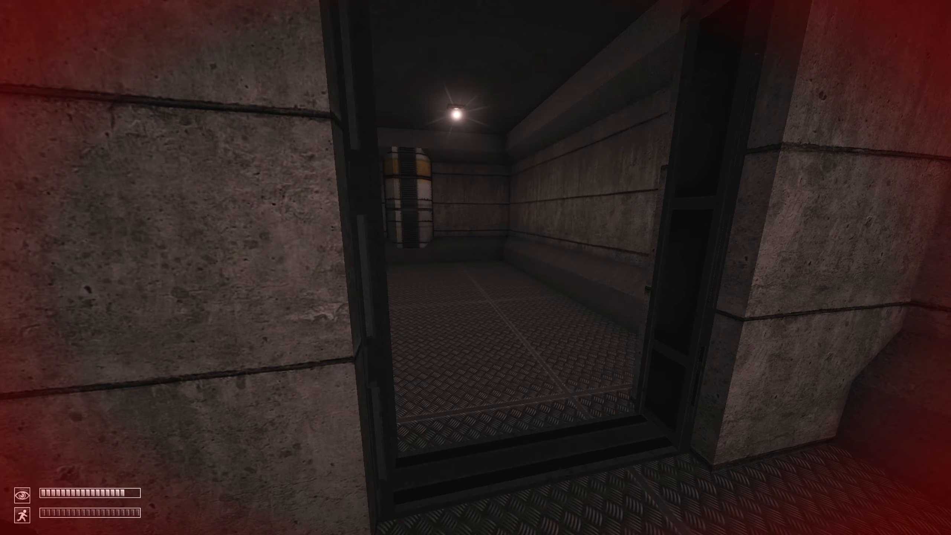
{"action": "mouse_move", "coordinate": [475, 267]}
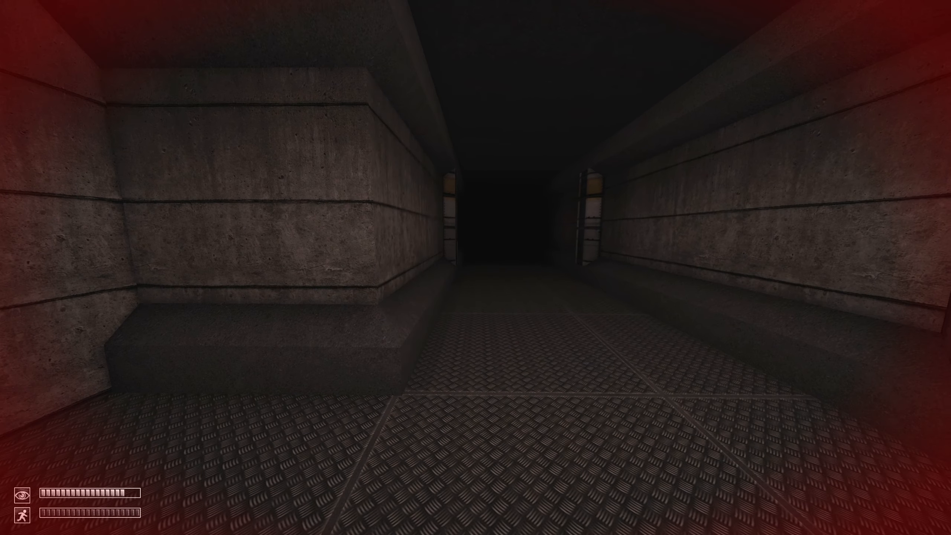
{"action": "key", "text": "w"}
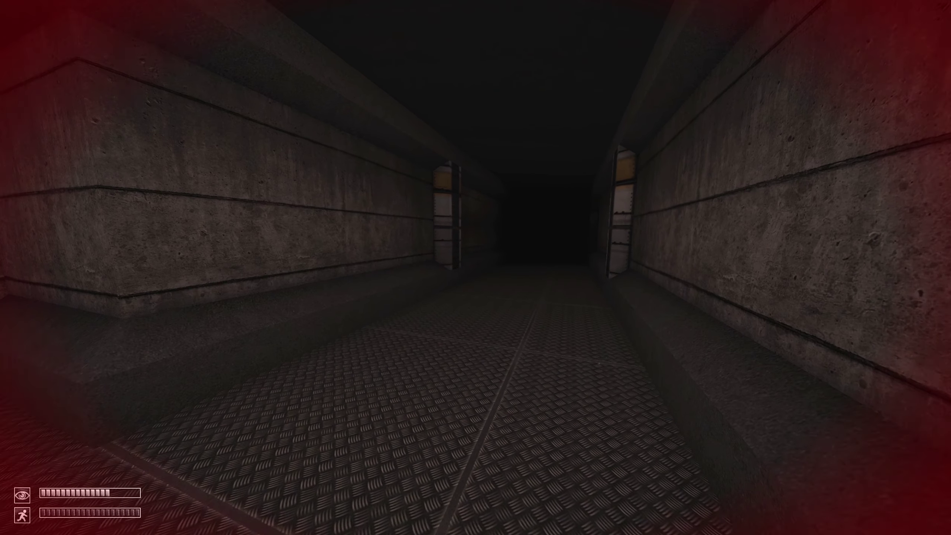
{"action": "key", "text": "w"}
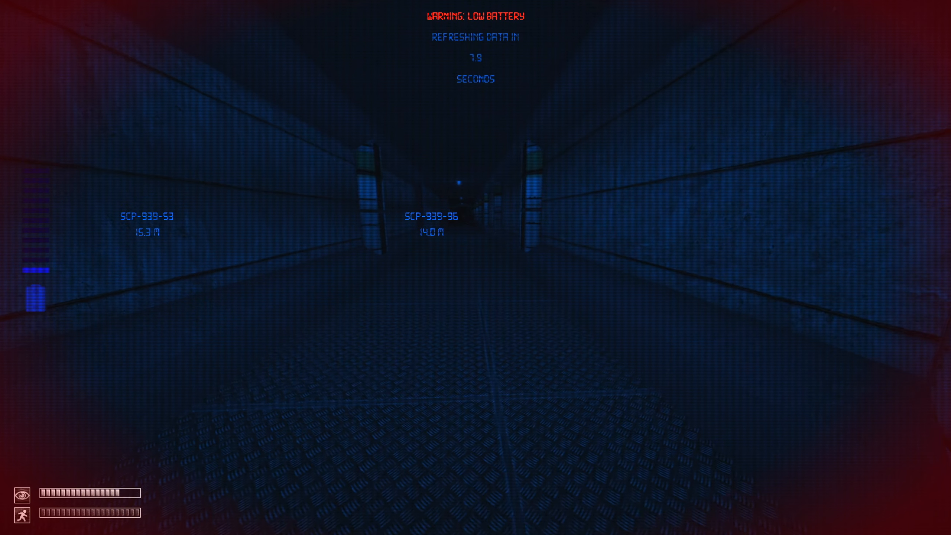
Remove the goggles and keep moving toward the light, turning the corner past the SCP-939 area.
{"action": "key", "text": "g"}
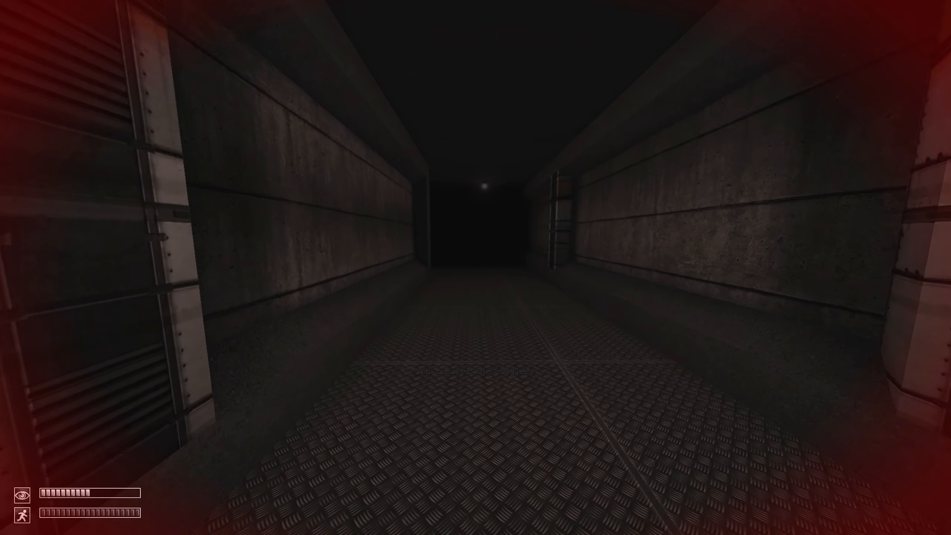
{"action": "key", "text": "w"}
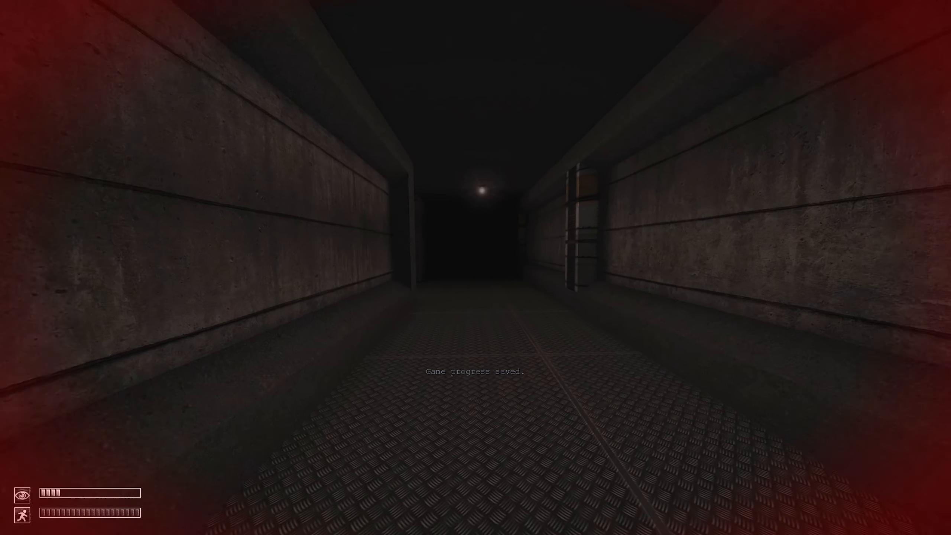
{"action": "key", "text": "w"}
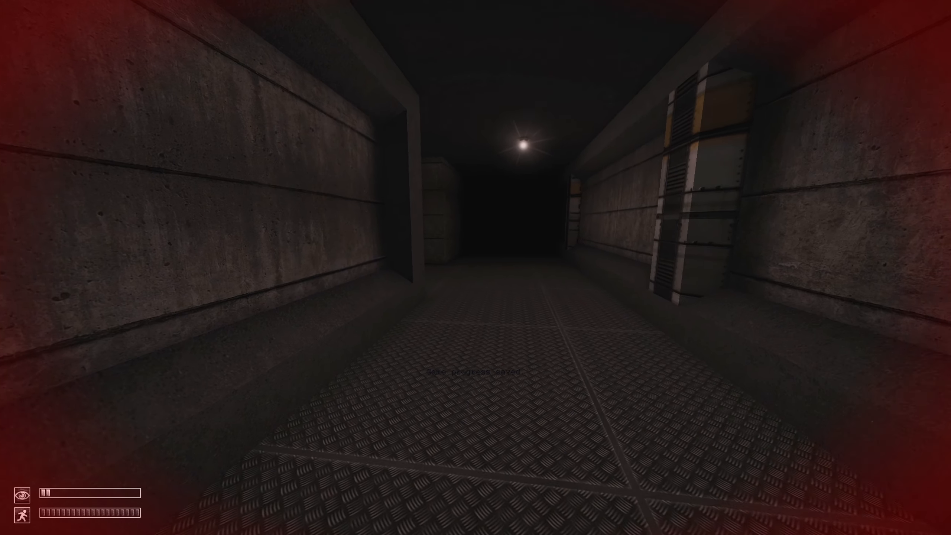
{"action": "key", "text": "w"}
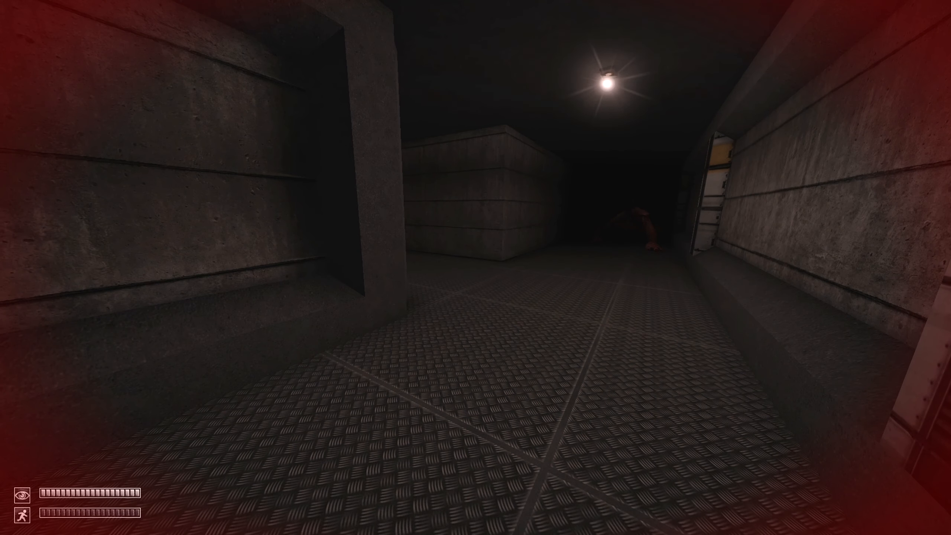
{"action": "mouse_move", "coordinate": [476, 268]}
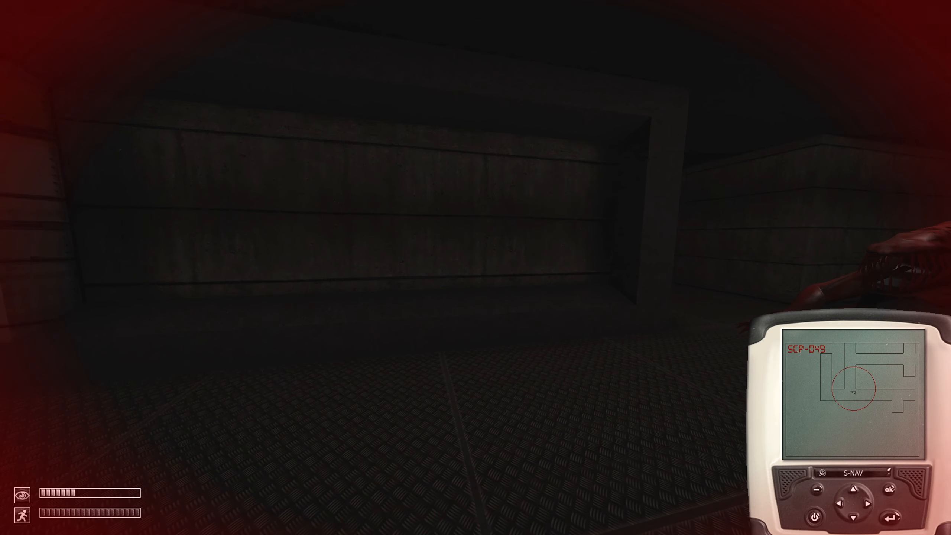
{"action": "mouse_move", "coordinate": [475, 267]}
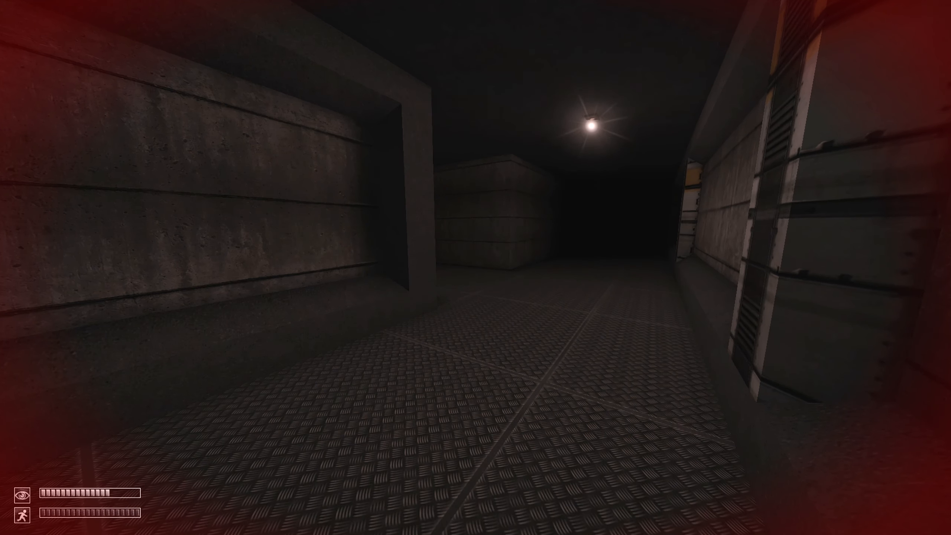
{"action": "mouse_move", "coordinate": [475, 268]}
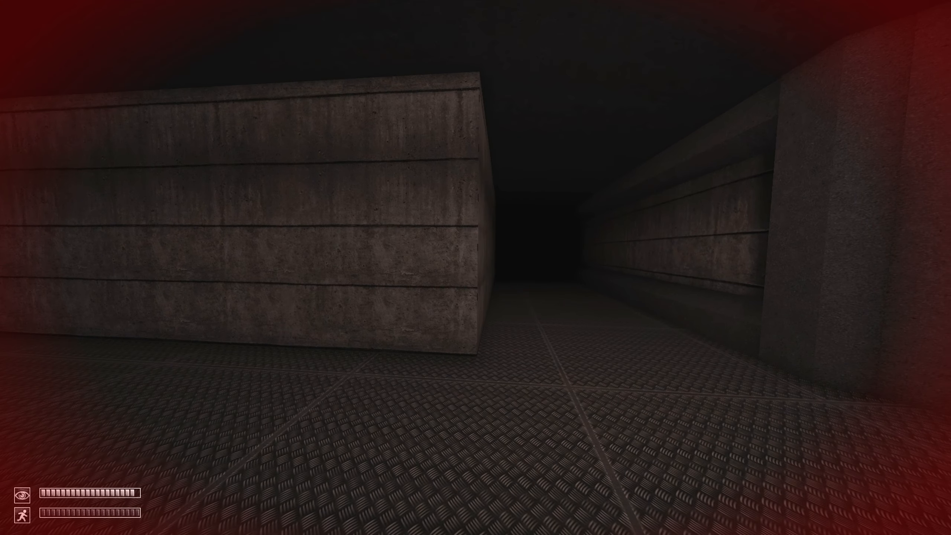
{"action": "mouse_move", "coordinate": [475, 267]}
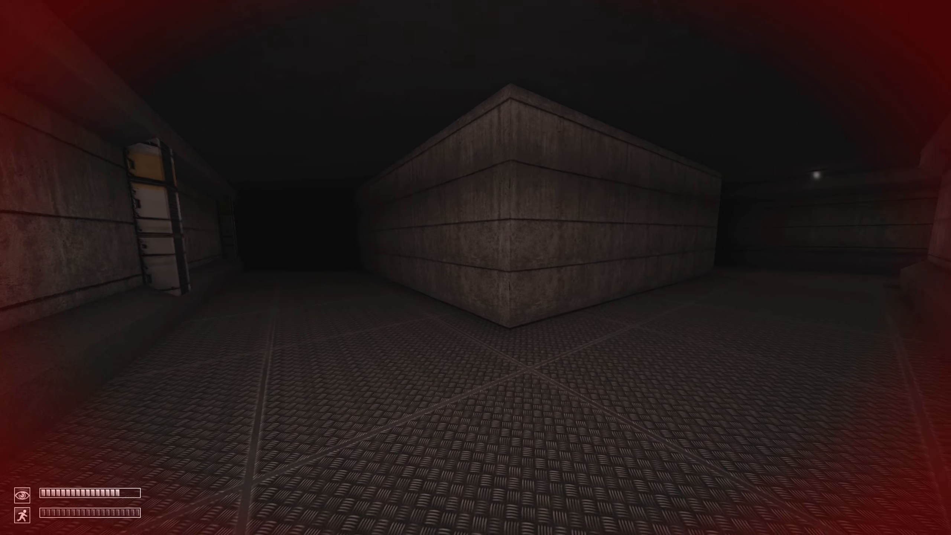
Walk around the corners until the closed exit lift doors are directly ahead.
{"action": "key", "text": "w"}
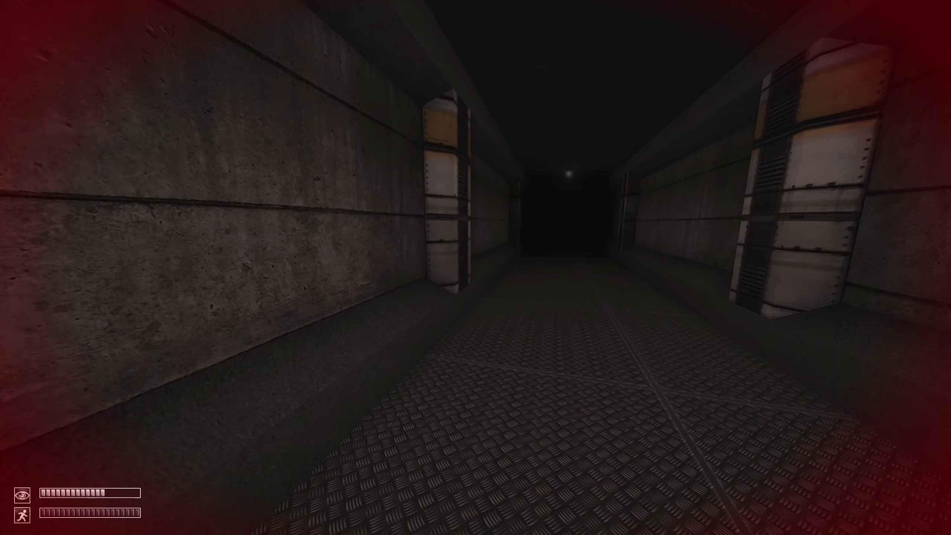
{"action": "mouse_move", "coordinate": [475, 268]}
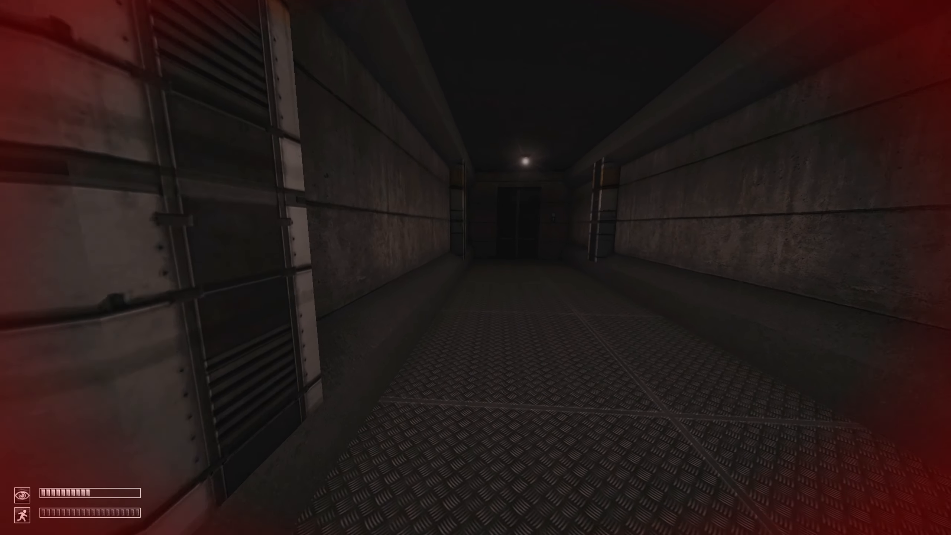
{"action": "key", "text": "w"}
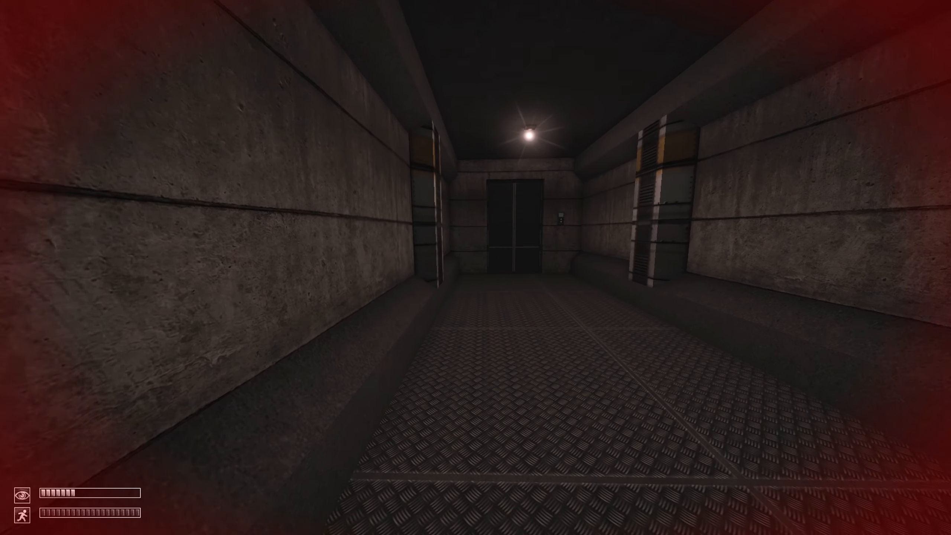
{"action": "key", "text": "w"}
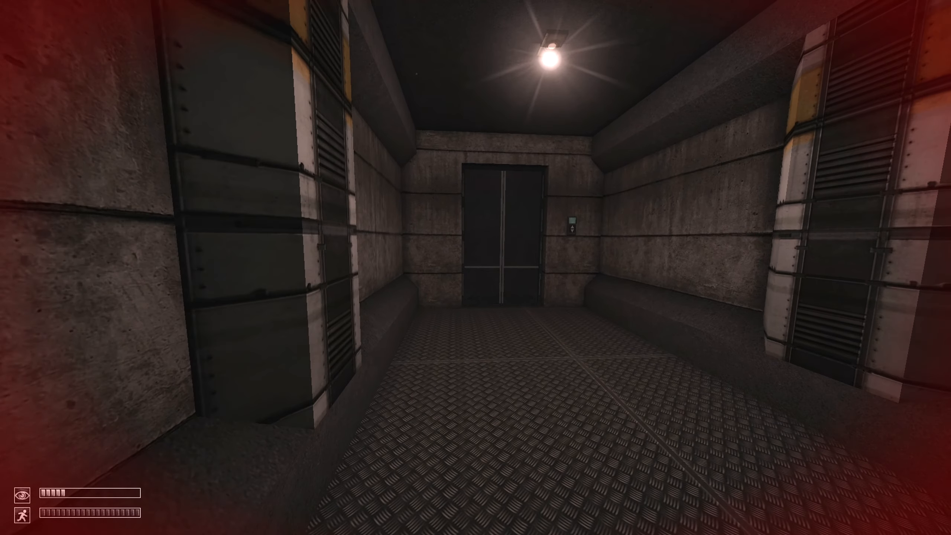
Walk through the observation room toward the control room windows.
{"action": "key", "text": "w"}
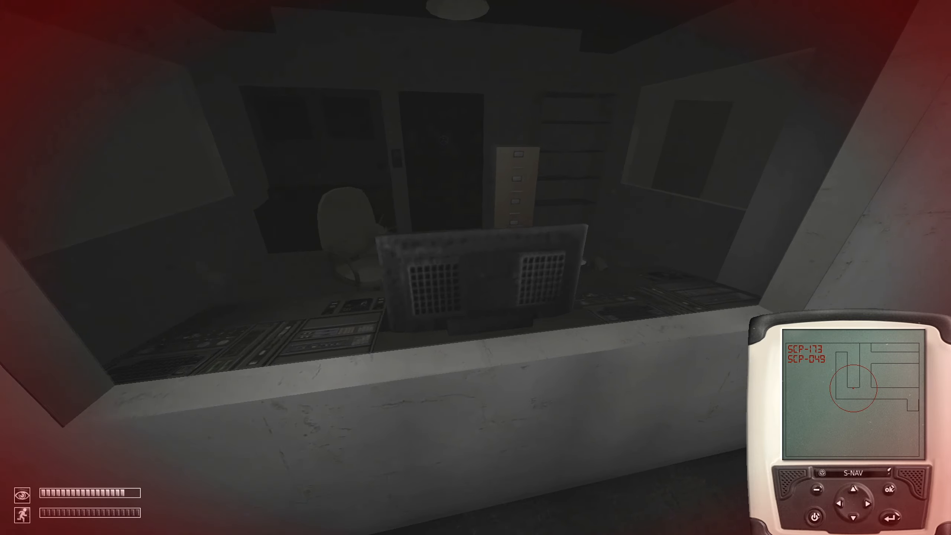
{"action": "mouse_move", "coordinate": [475, 268]}
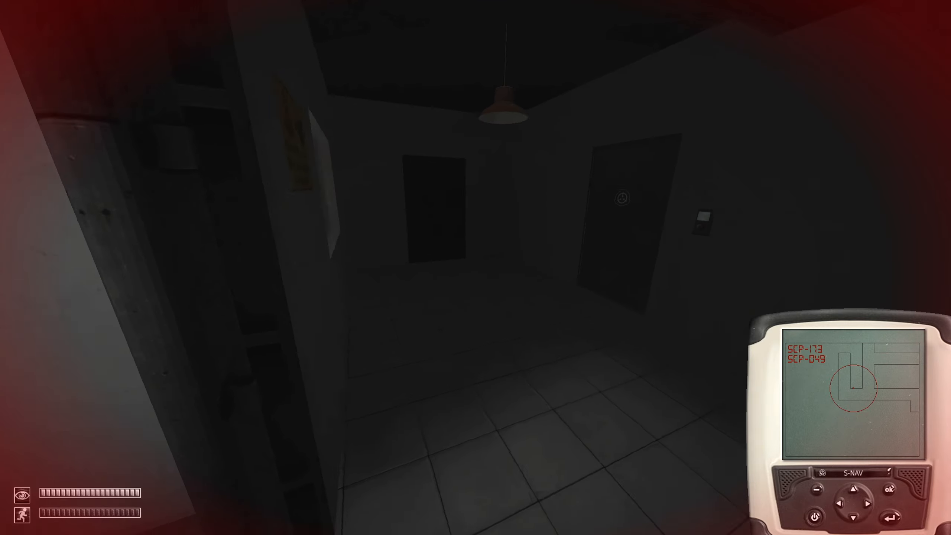
{"action": "mouse_move", "coordinate": [476, 267]}
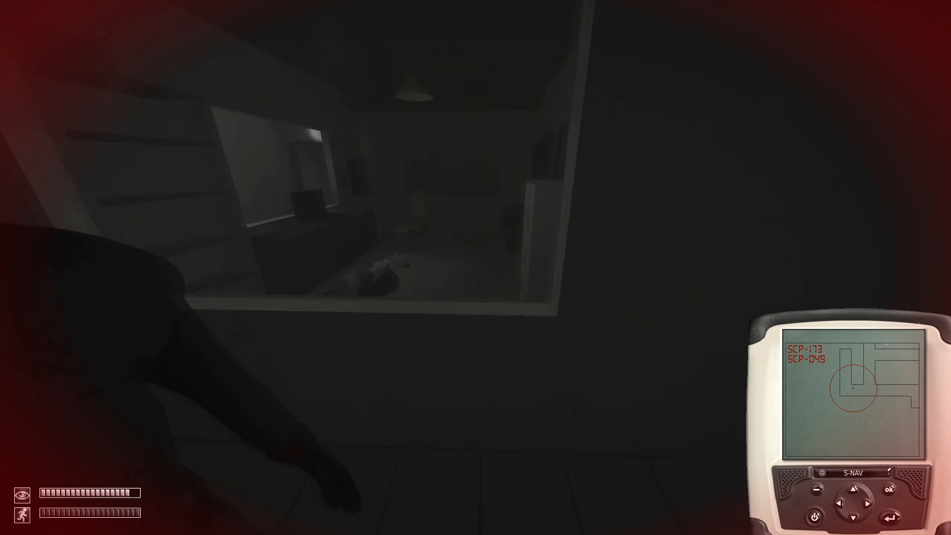
{"action": "mouse_move", "coordinate": [476, 267]}
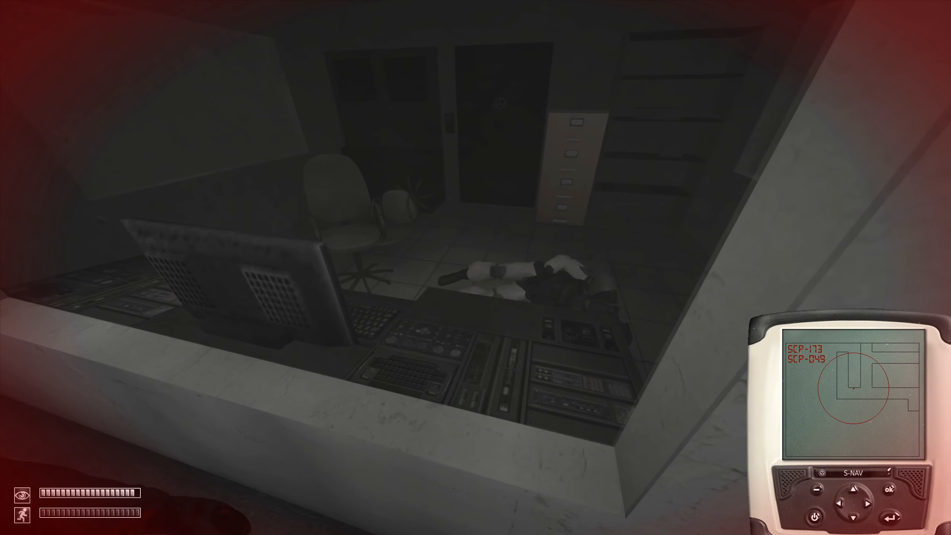
{"action": "mouse_move", "coordinate": [475, 268]}
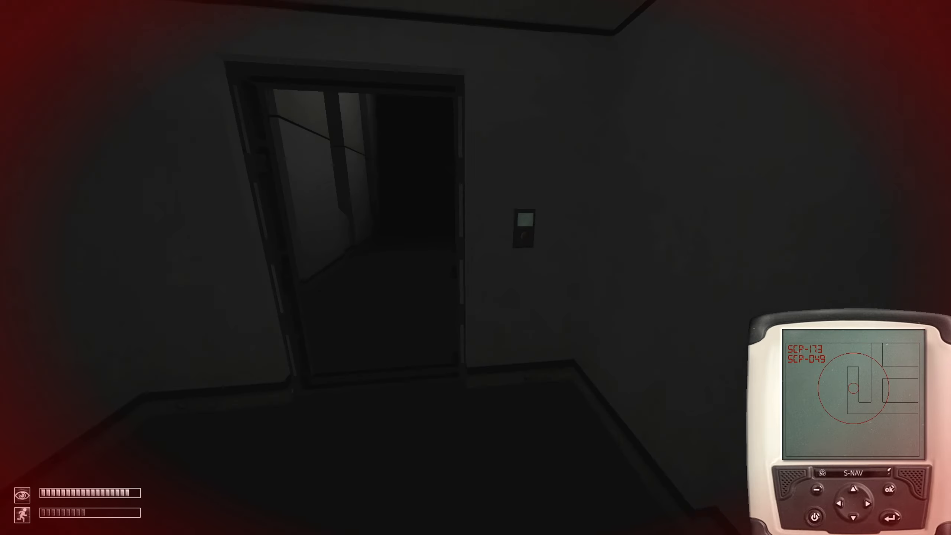
Approach the keycard door and insert the Level 3 Key Card to open the storage room.
{"action": "key", "text": "w"}
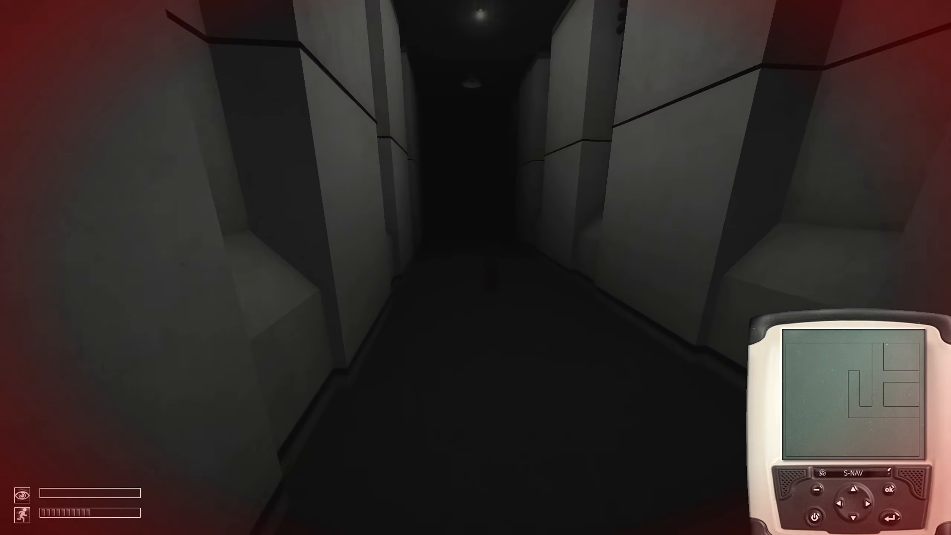
{"action": "key", "text": "w"}
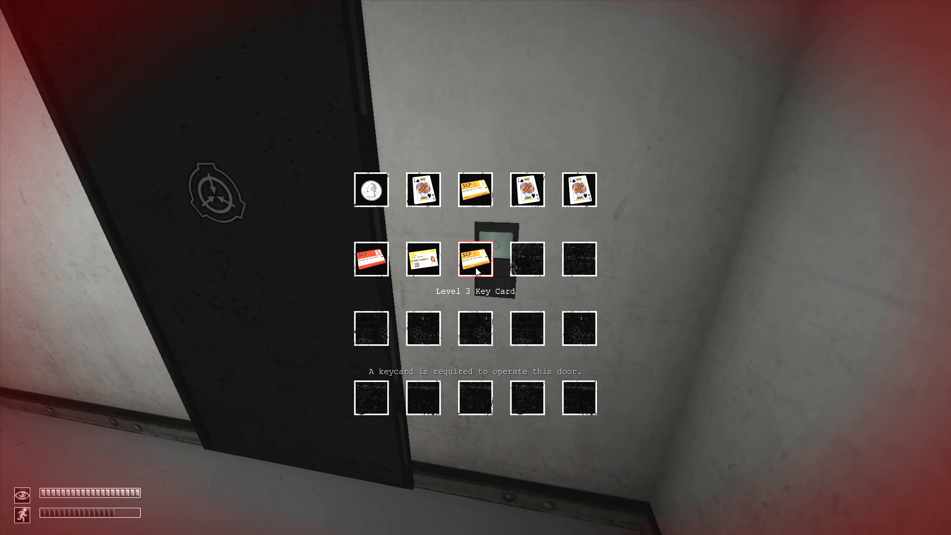
{"action": "left_click", "coordinate": [475, 259]}
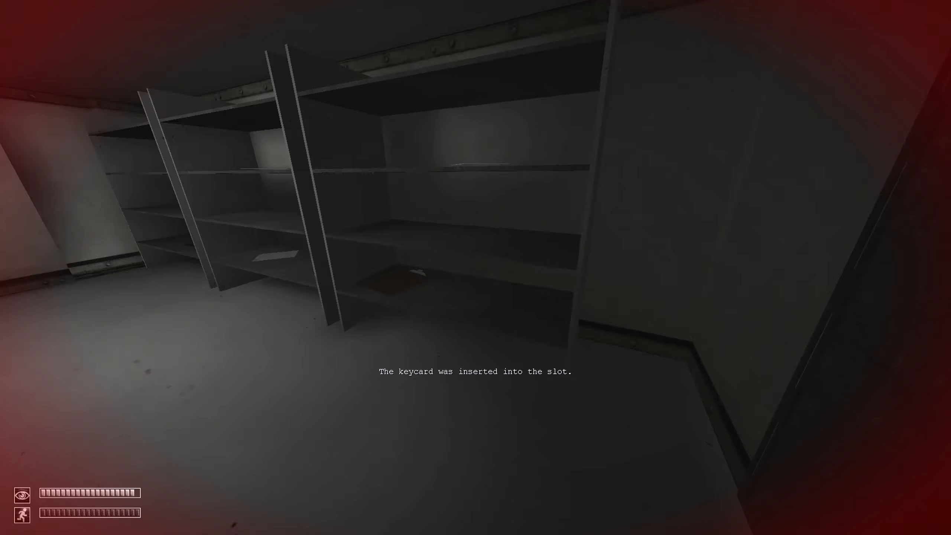
{"action": "mouse_move", "coordinate": [476, 267]}
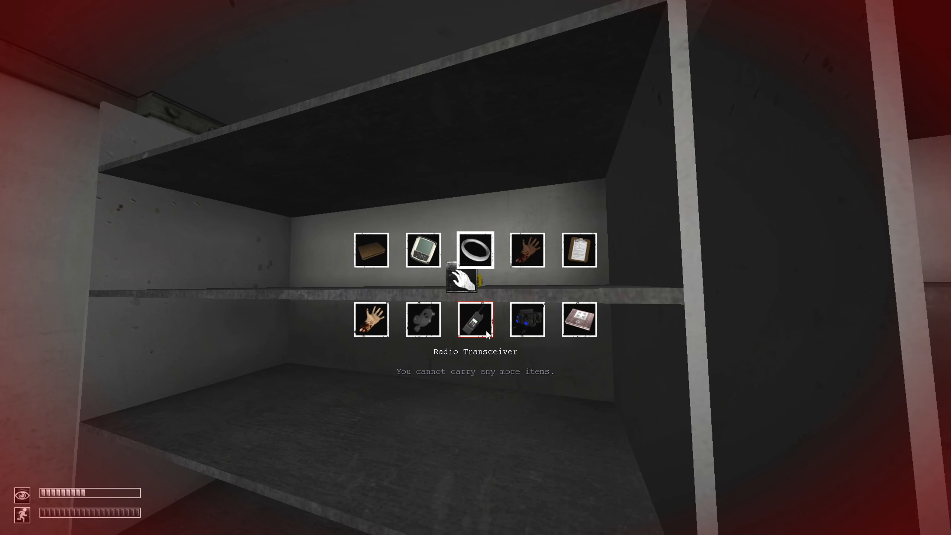
{"action": "mouse_move", "coordinate": [384, 281]}
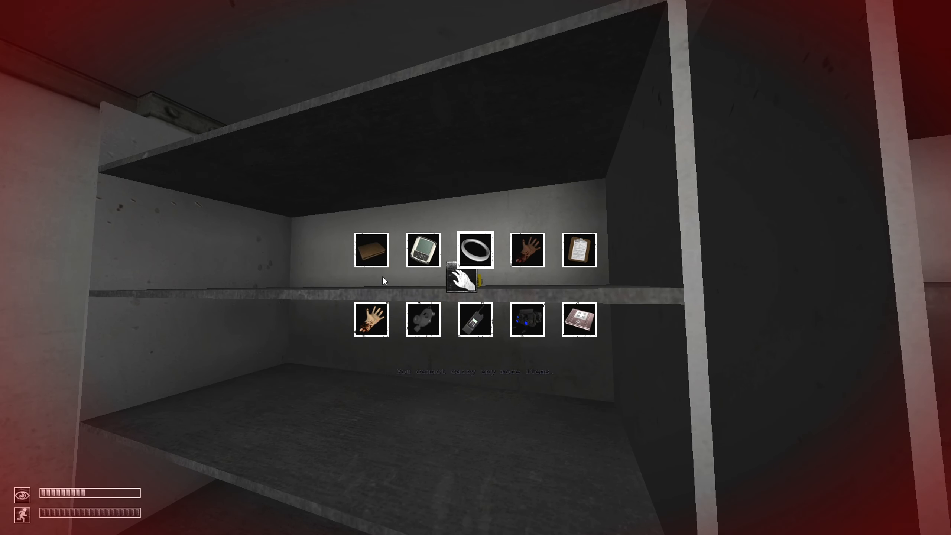
{"action": "mouse_move", "coordinate": [483, 344]}
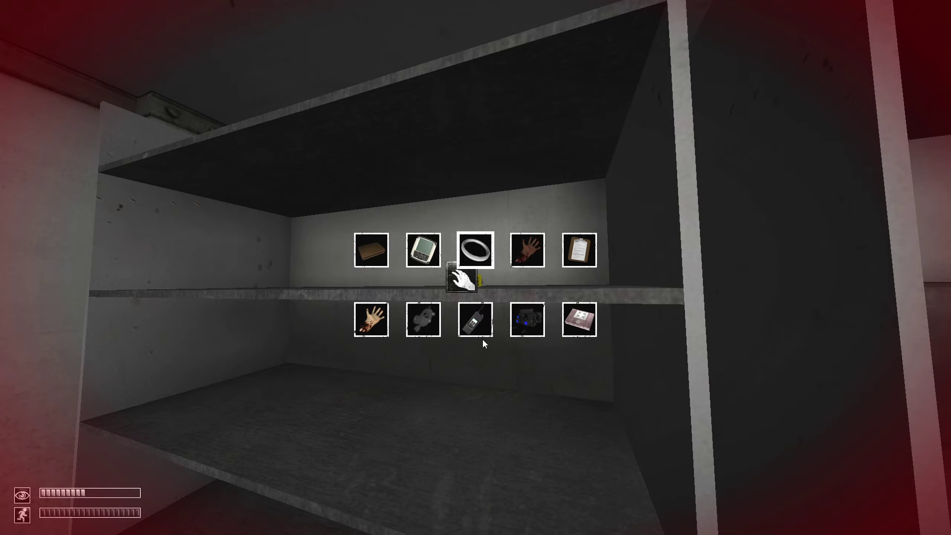
Drop a severed hand, read Document SCP-513, then attempt to take another paper from the shelf.
{"action": "left_click", "coordinate": [527, 319]}
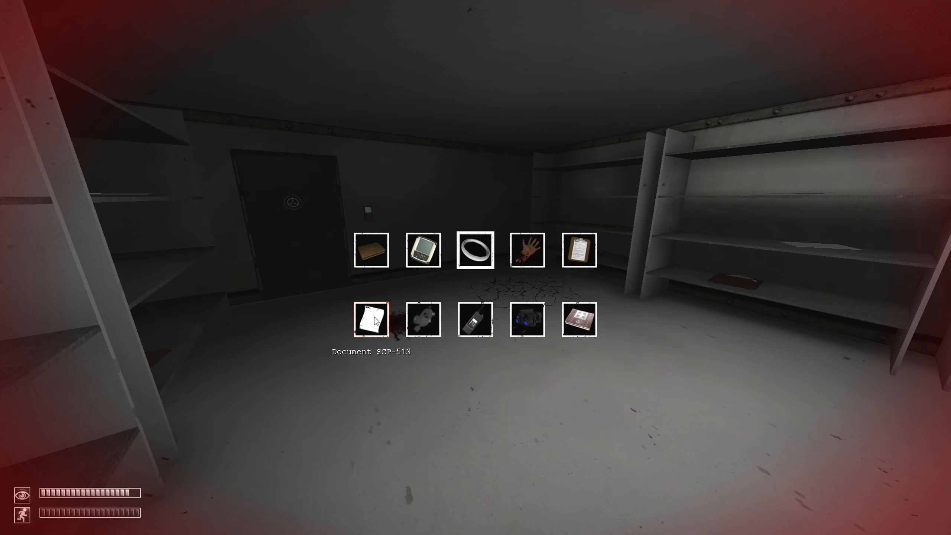
{"action": "left_click", "coordinate": [371, 318]}
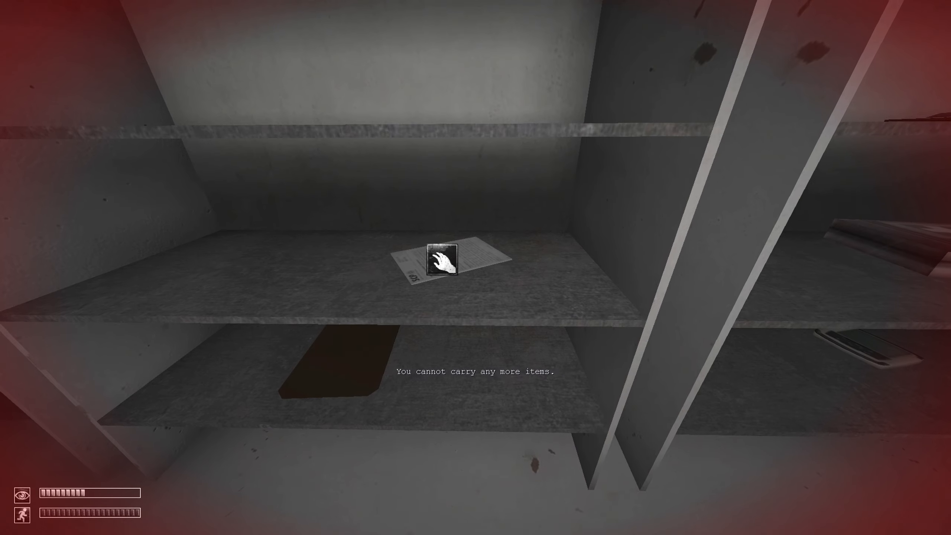
{"action": "left_click", "coordinate": [441, 259]}
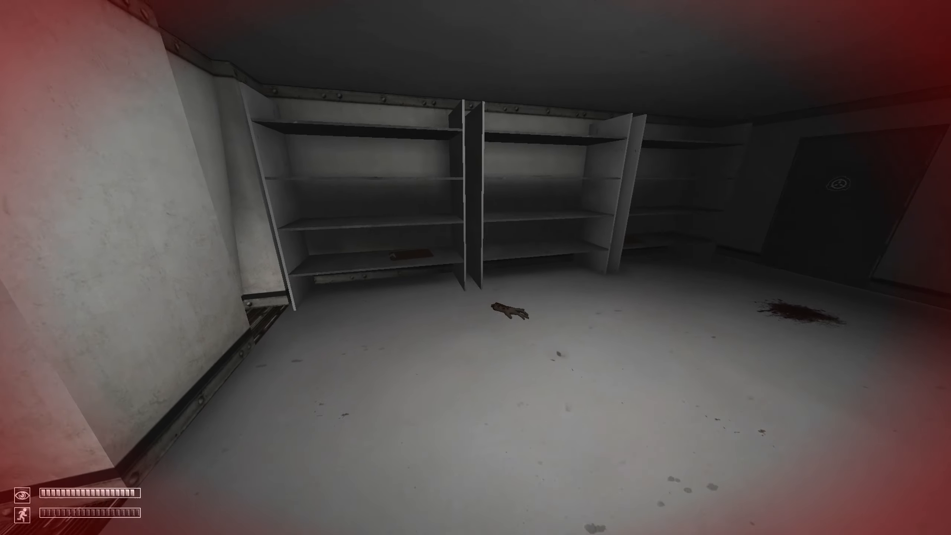
{"action": "mouse_move", "coordinate": [476, 409]}
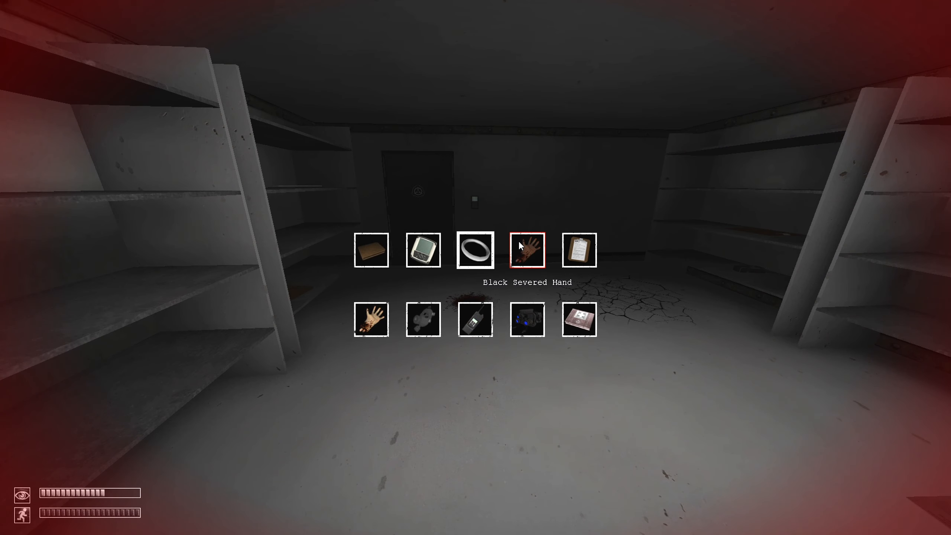
{"action": "mouse_move", "coordinate": [573, 194]}
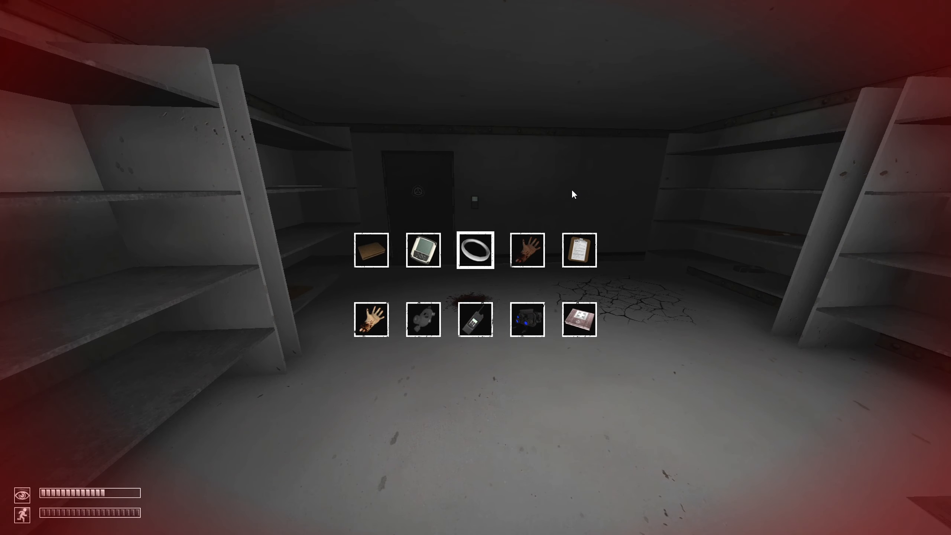